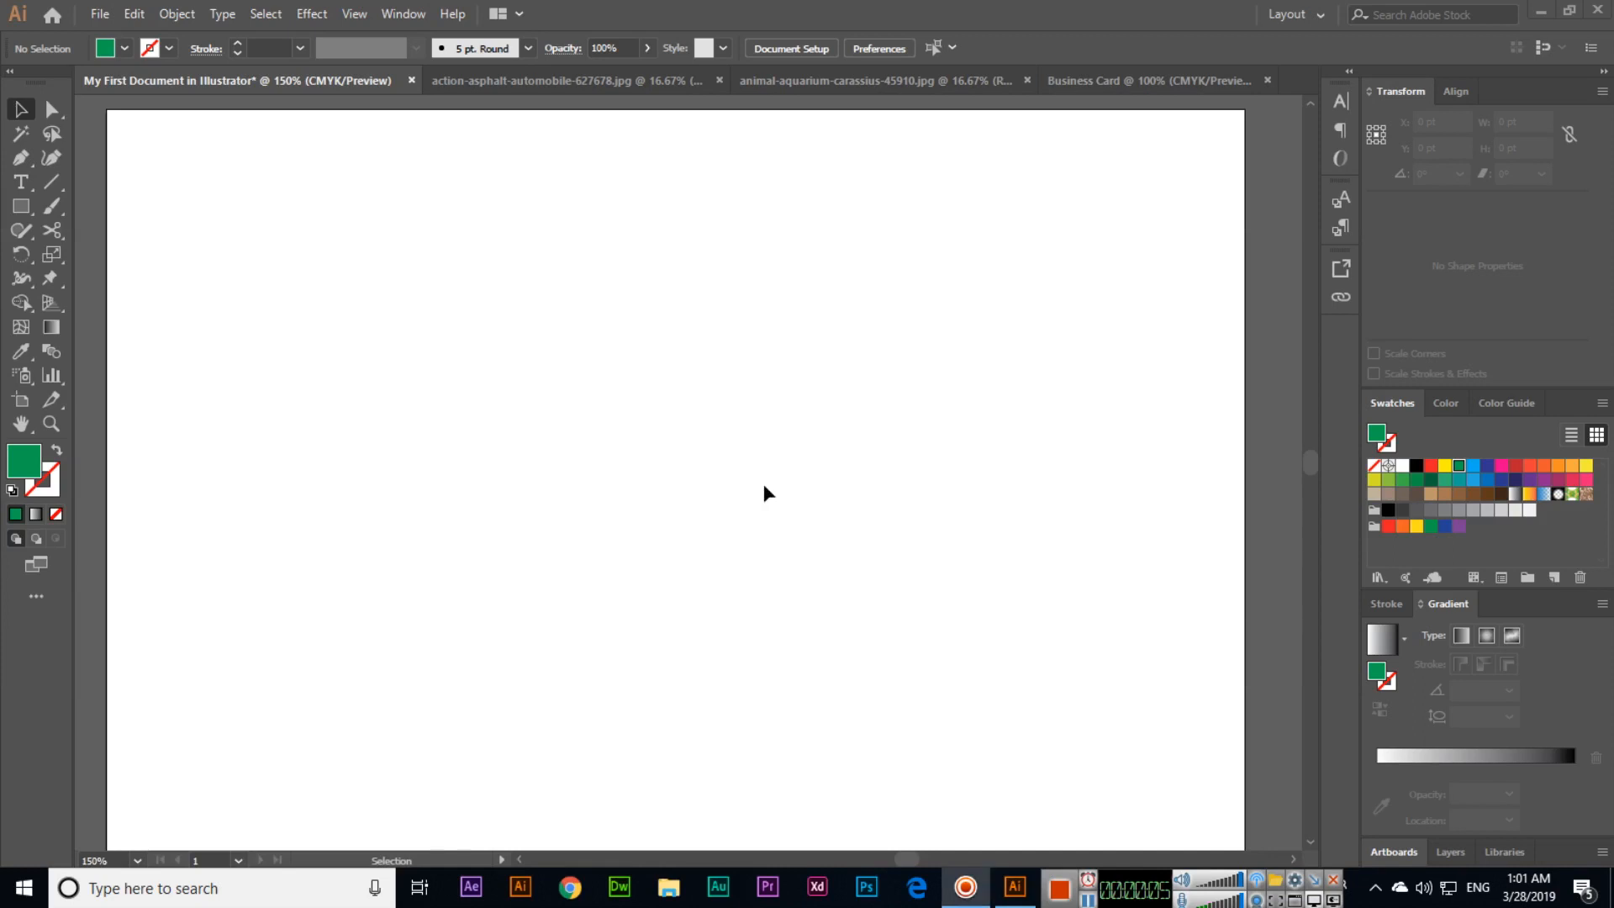
mouse_move(30, 131)
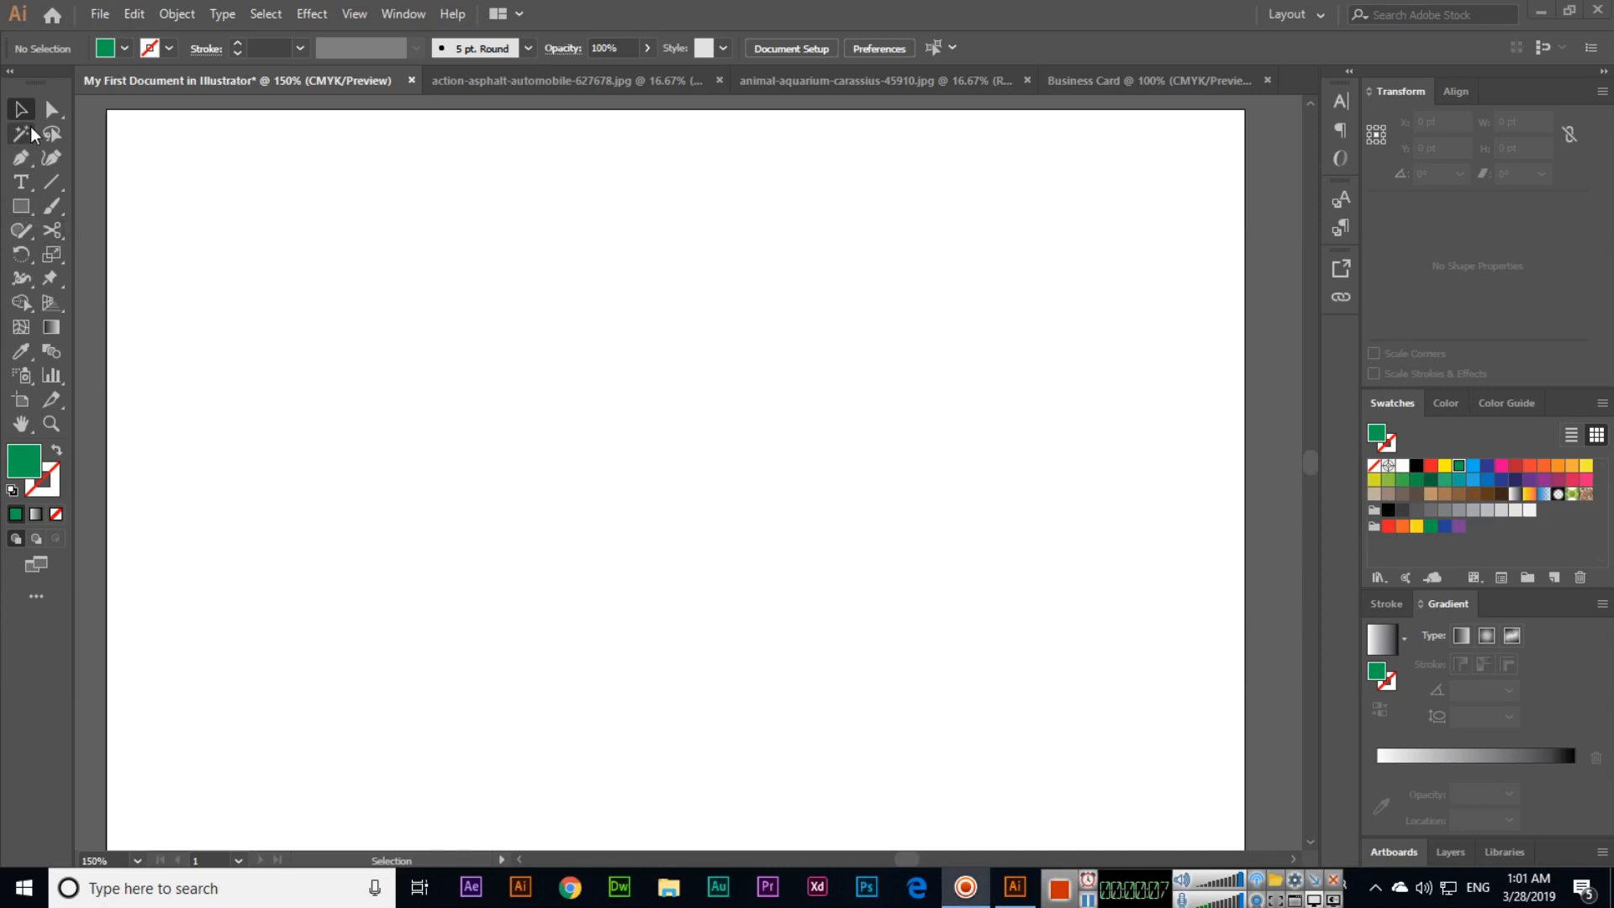
Browse the toolbar tools, trying Magic Wand and Gradient, then return to the Selection tool.
click(20, 134)
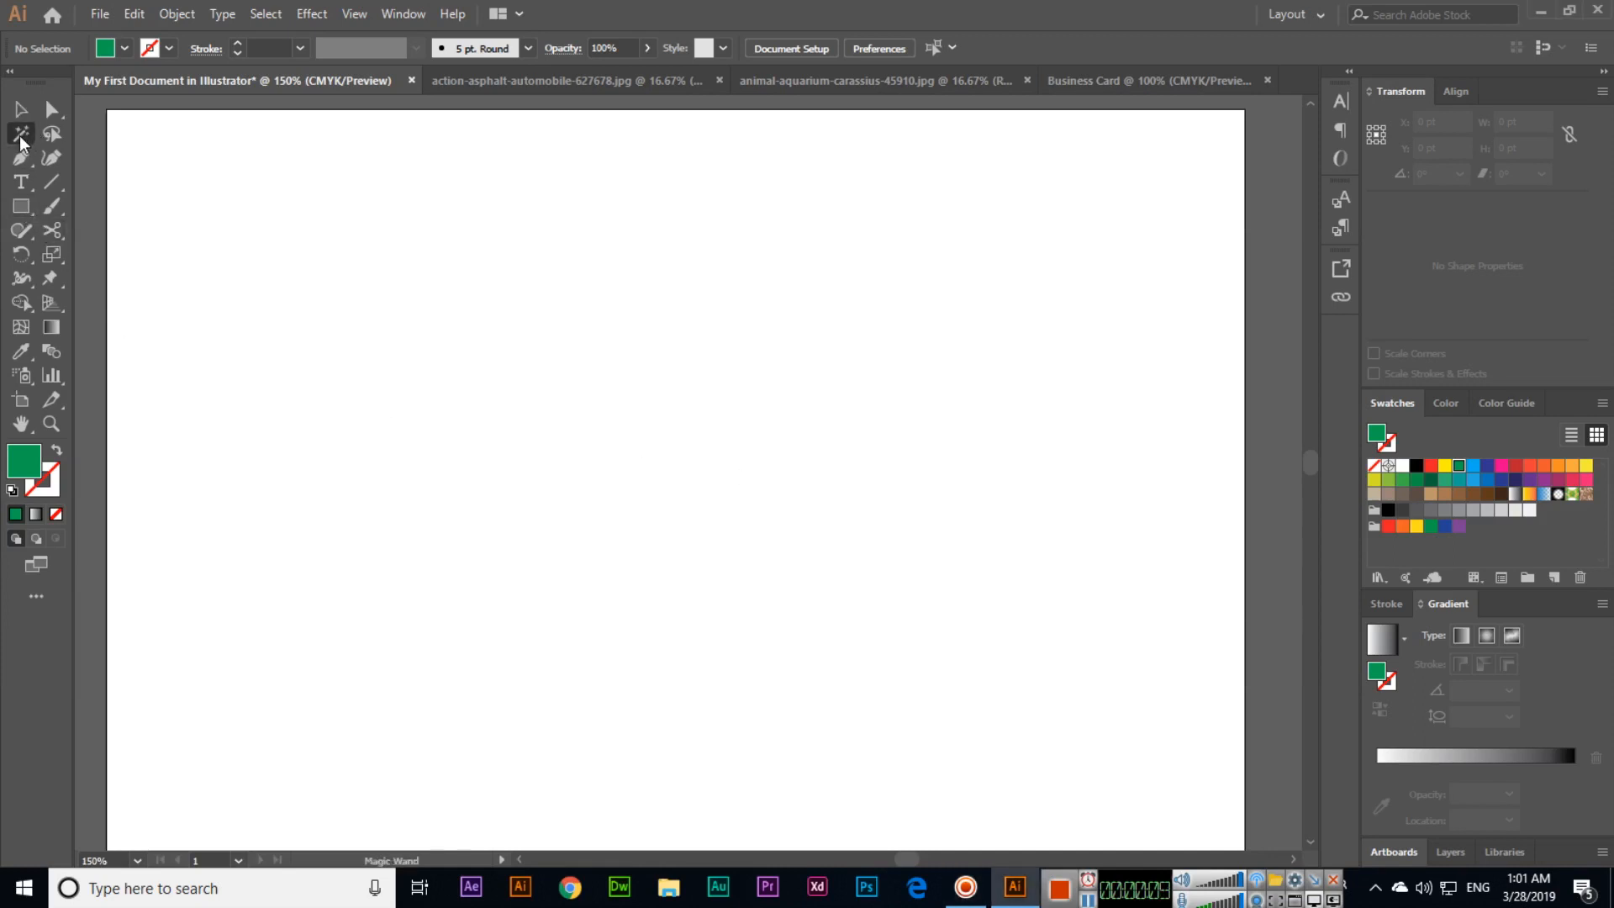
click(50, 328)
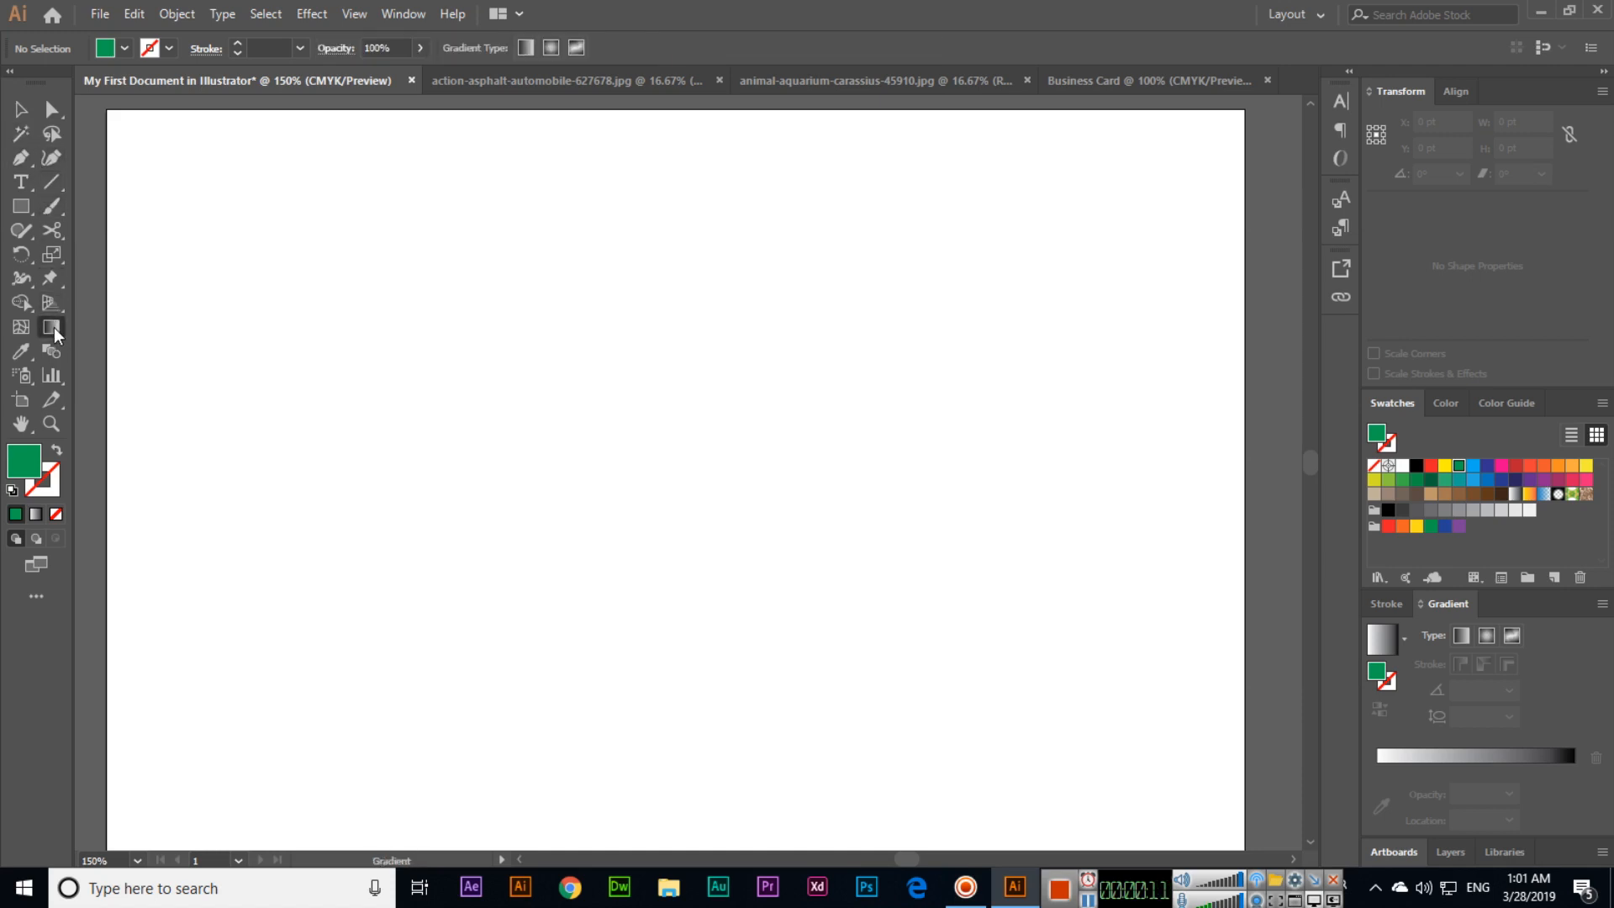
mouse_move(71, 341)
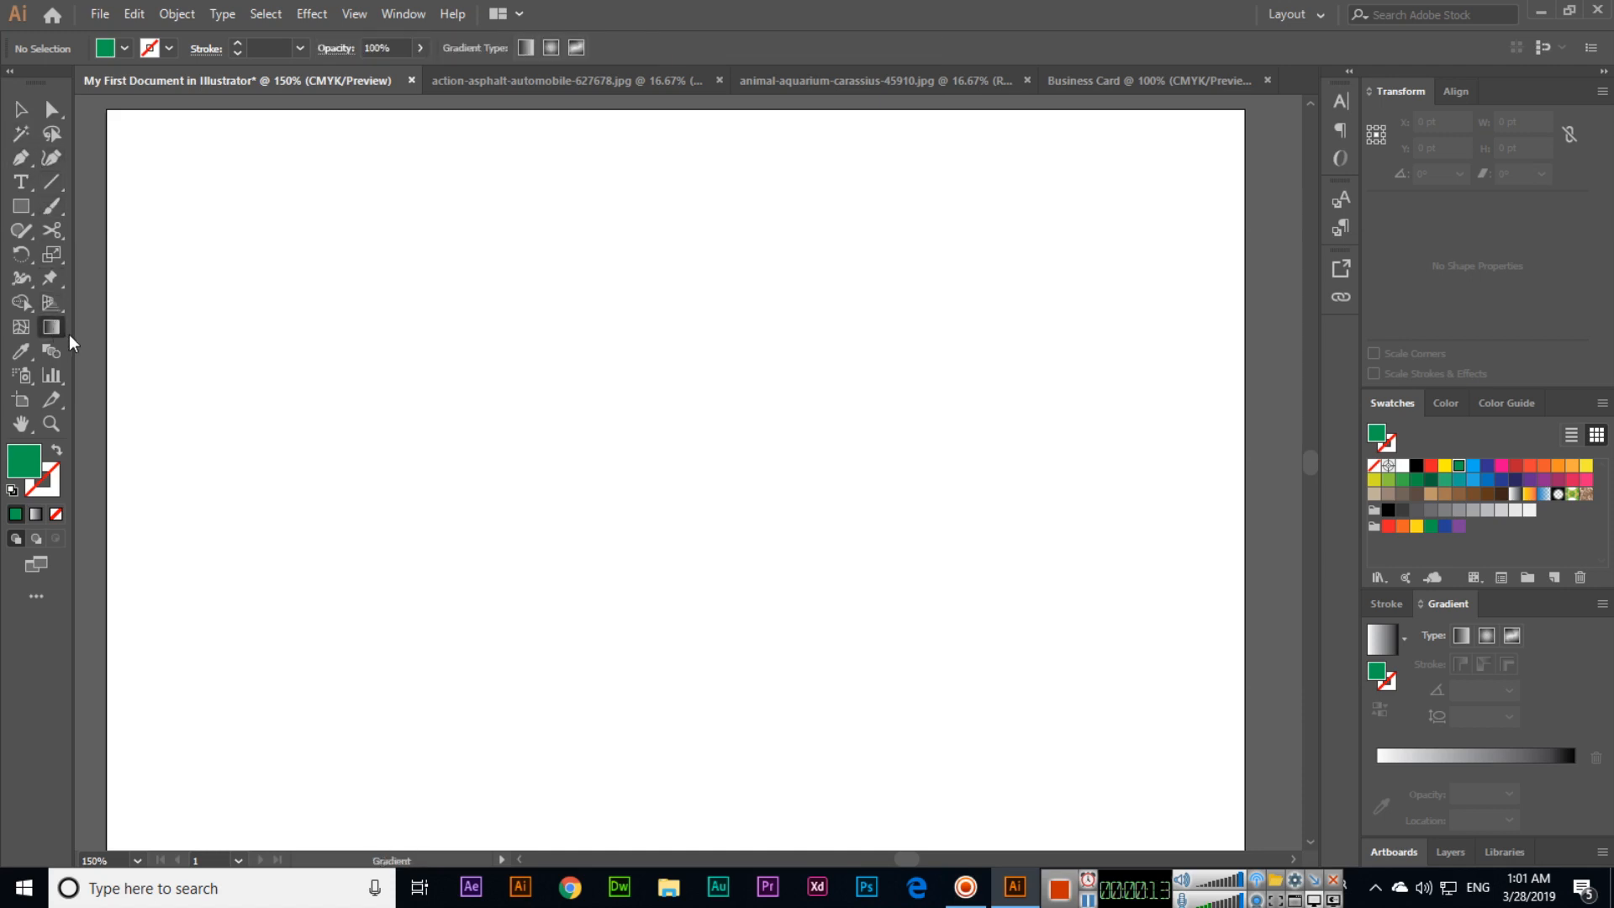
click(21, 132)
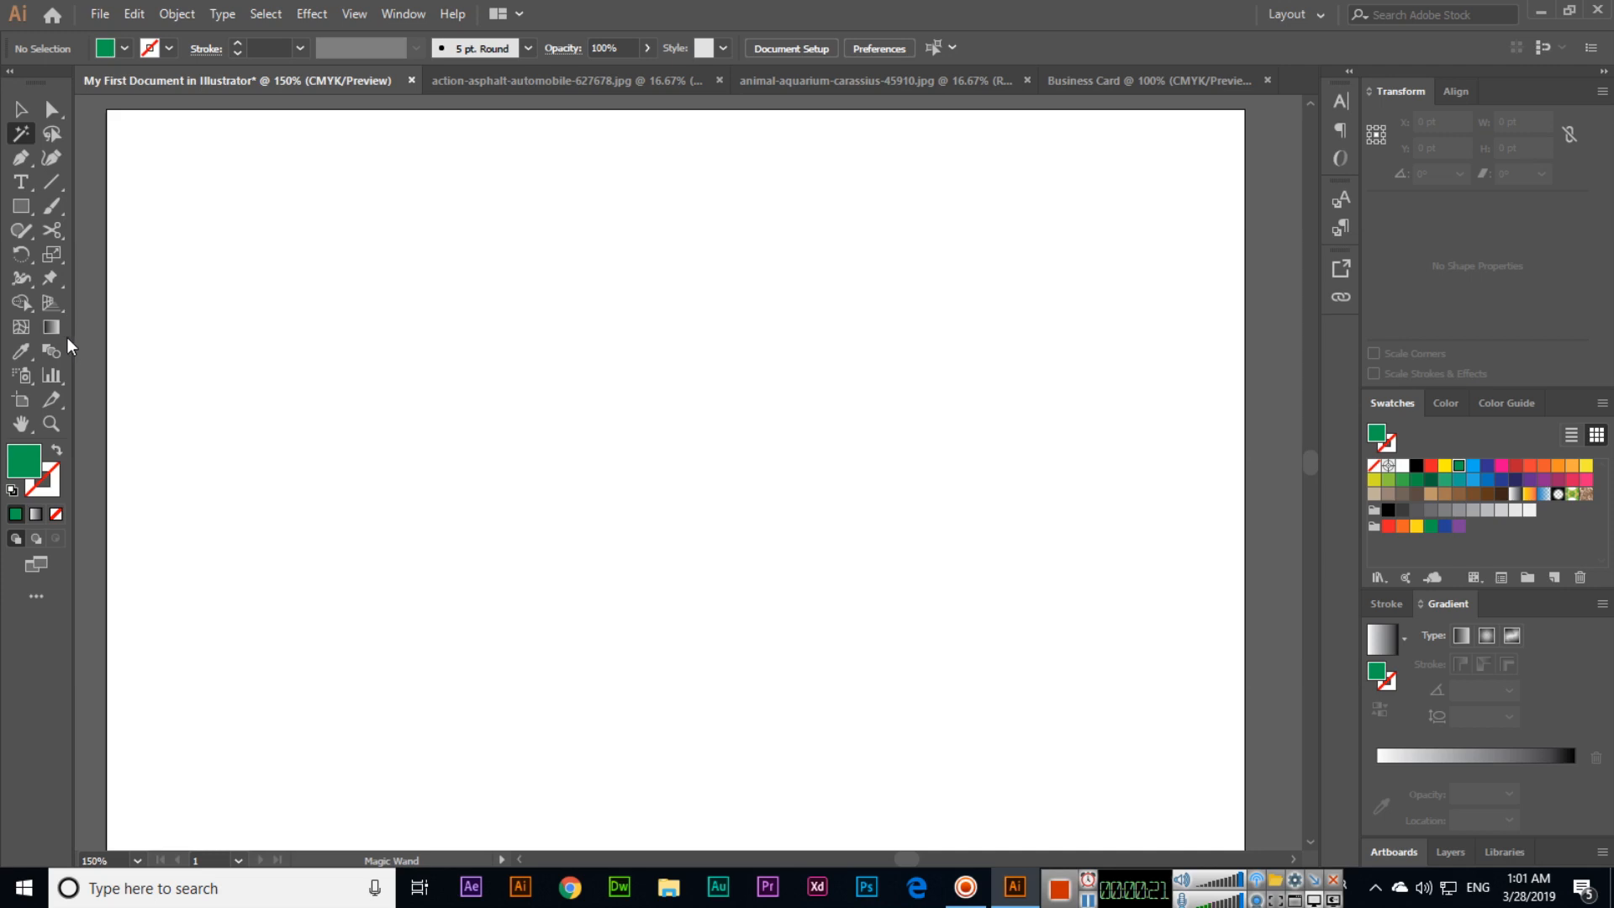
click(21, 108)
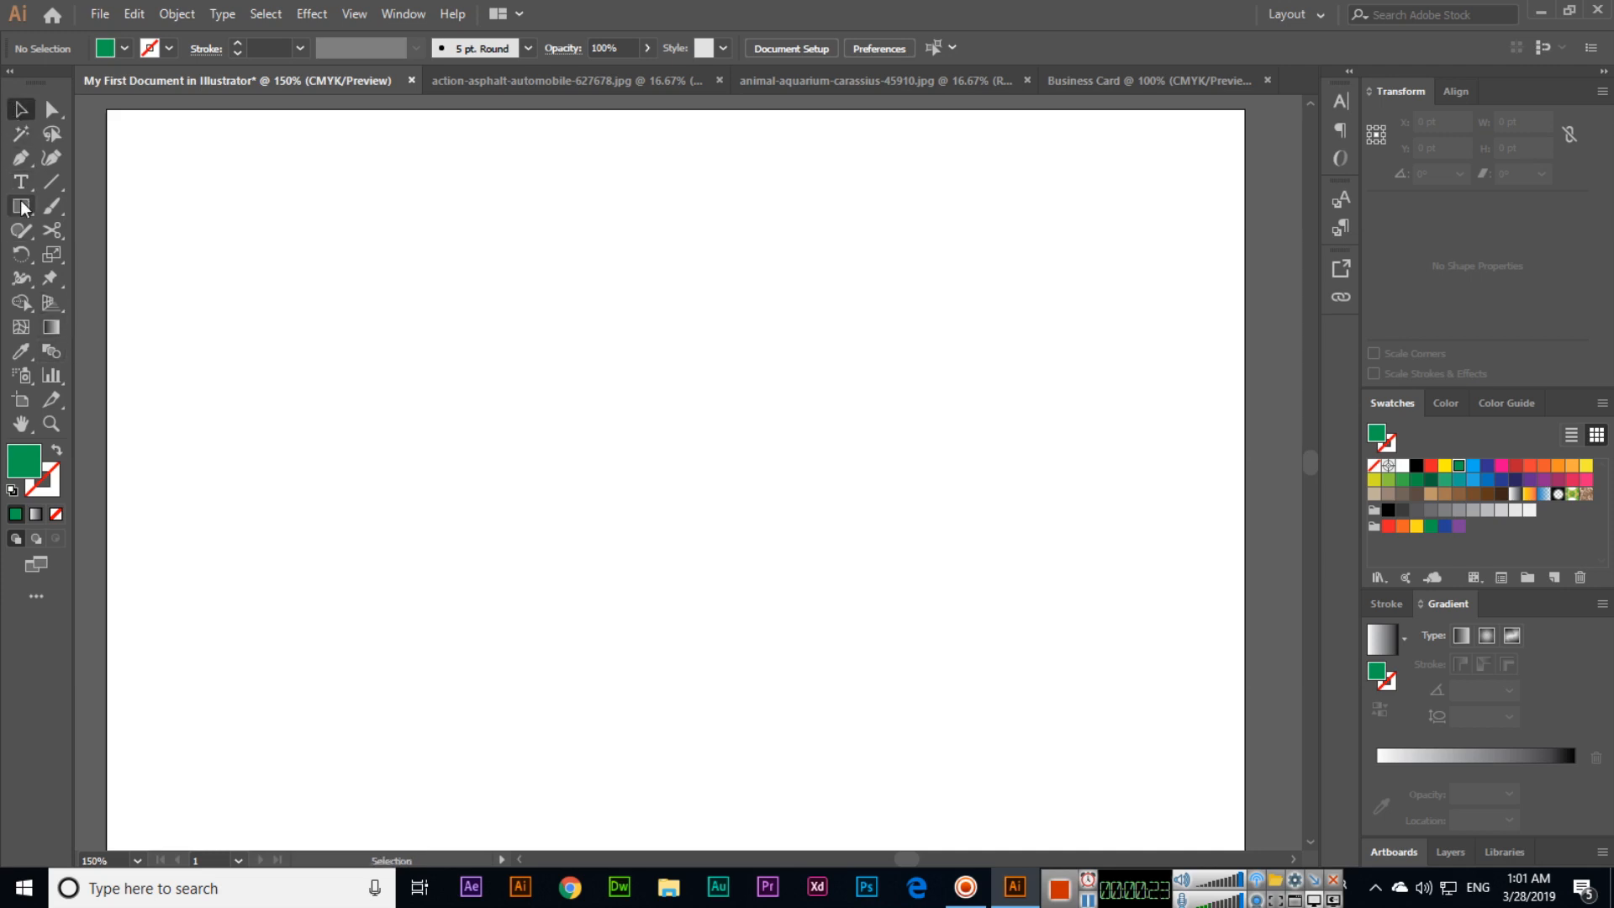
Draw a small green rectangle near the top-left of the artboard with the Rectangle tool.
click(20, 207)
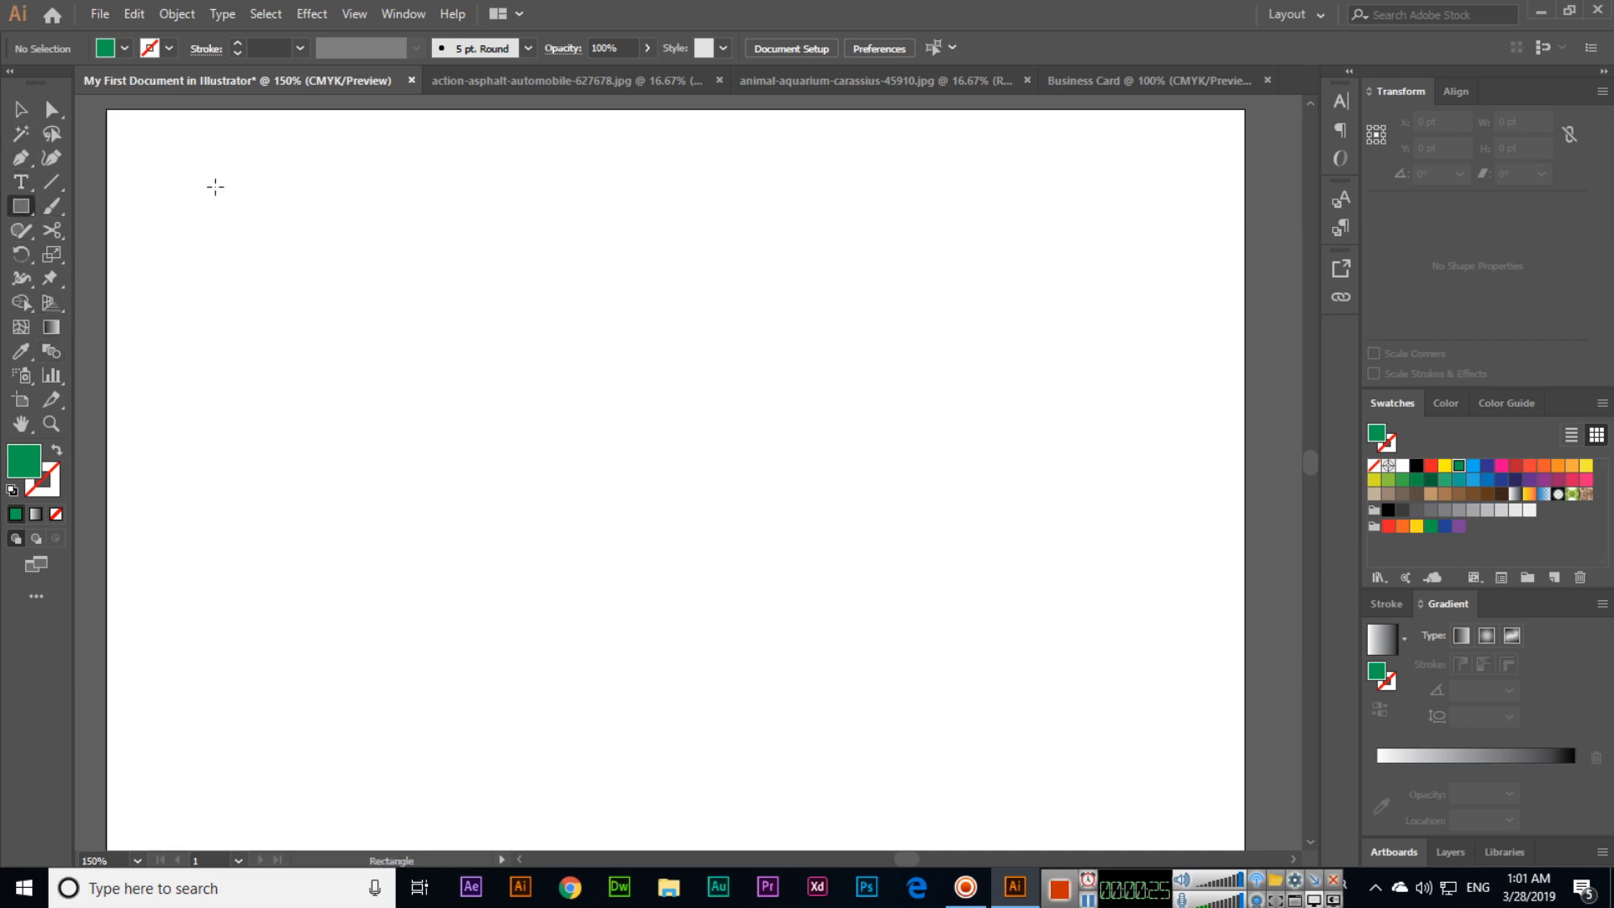
drag(130, 153, 224, 247)
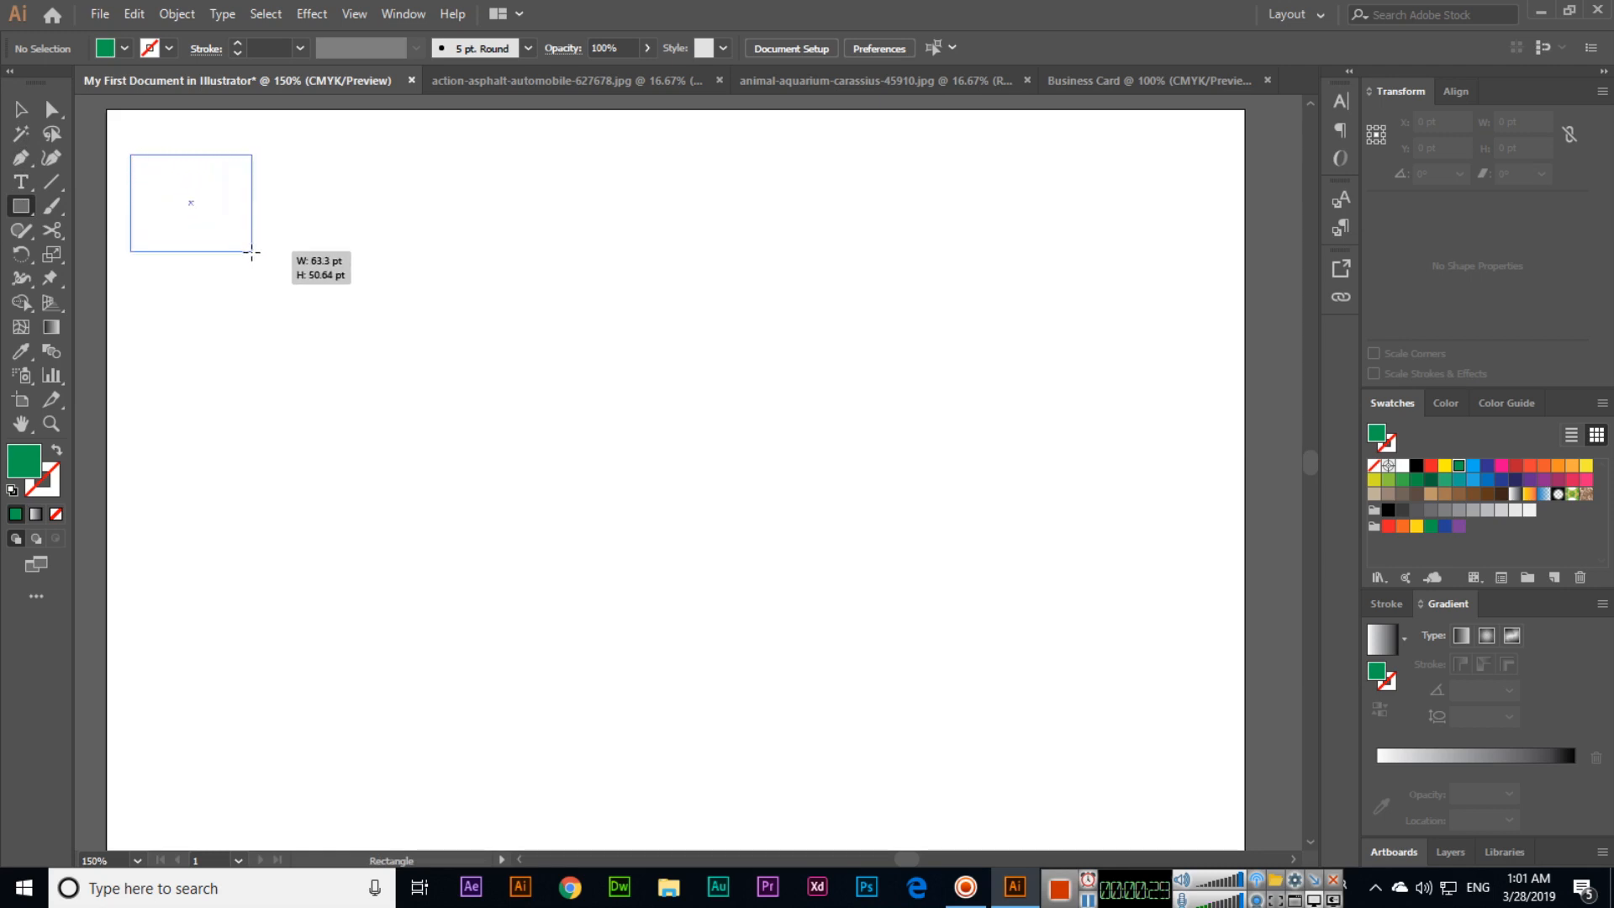
drag(130, 153, 251, 254)
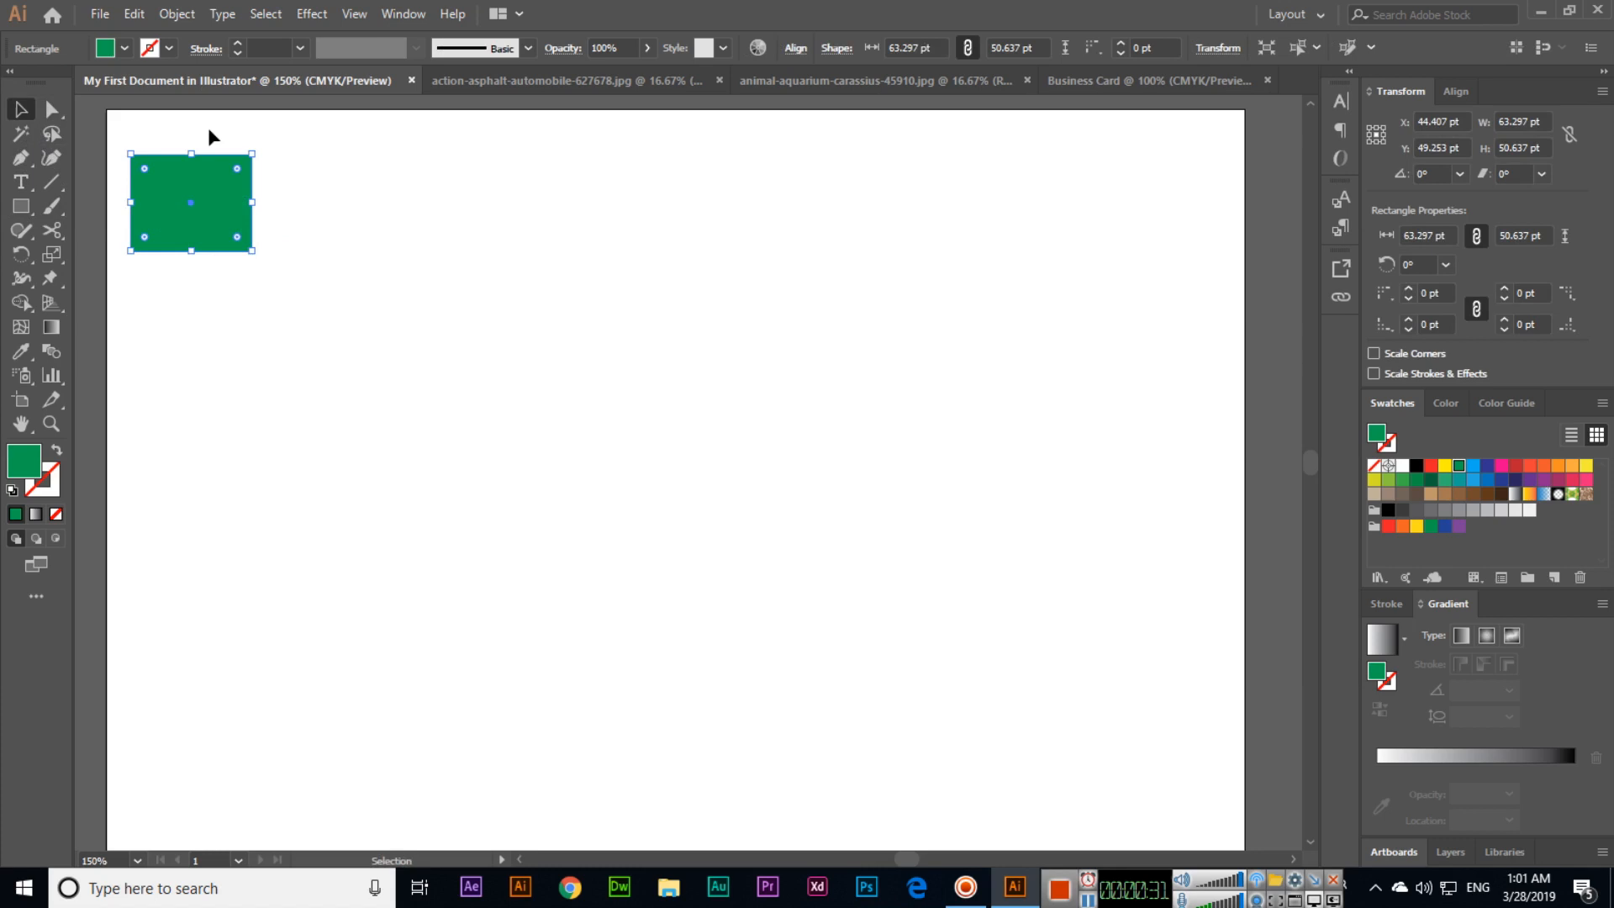
mouse_move(217, 208)
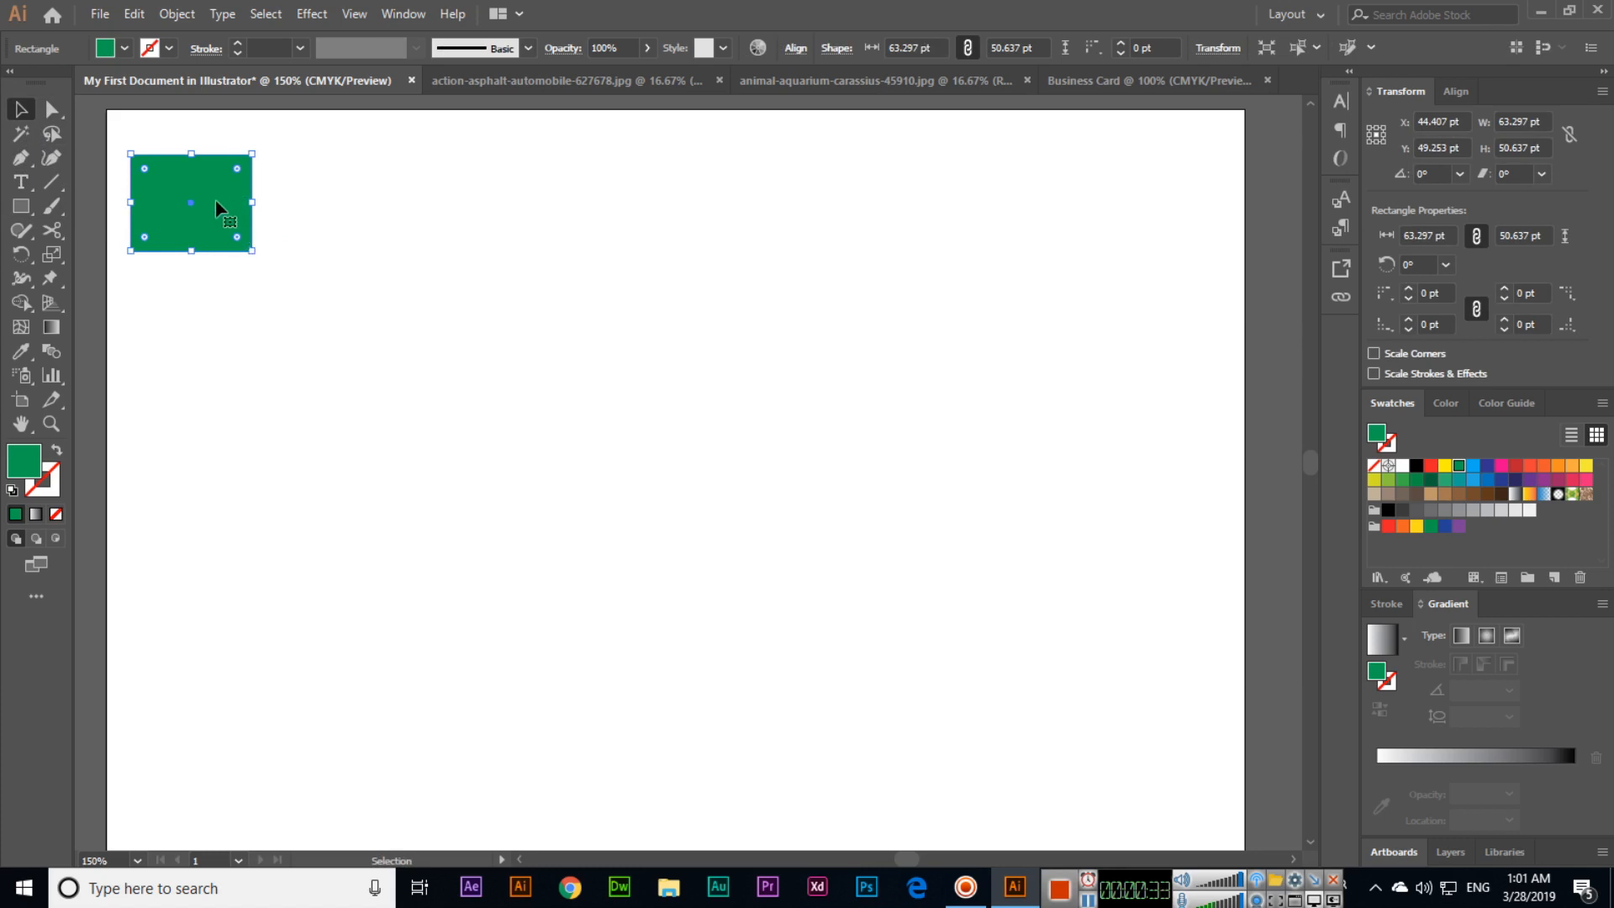
mouse_move(212, 224)
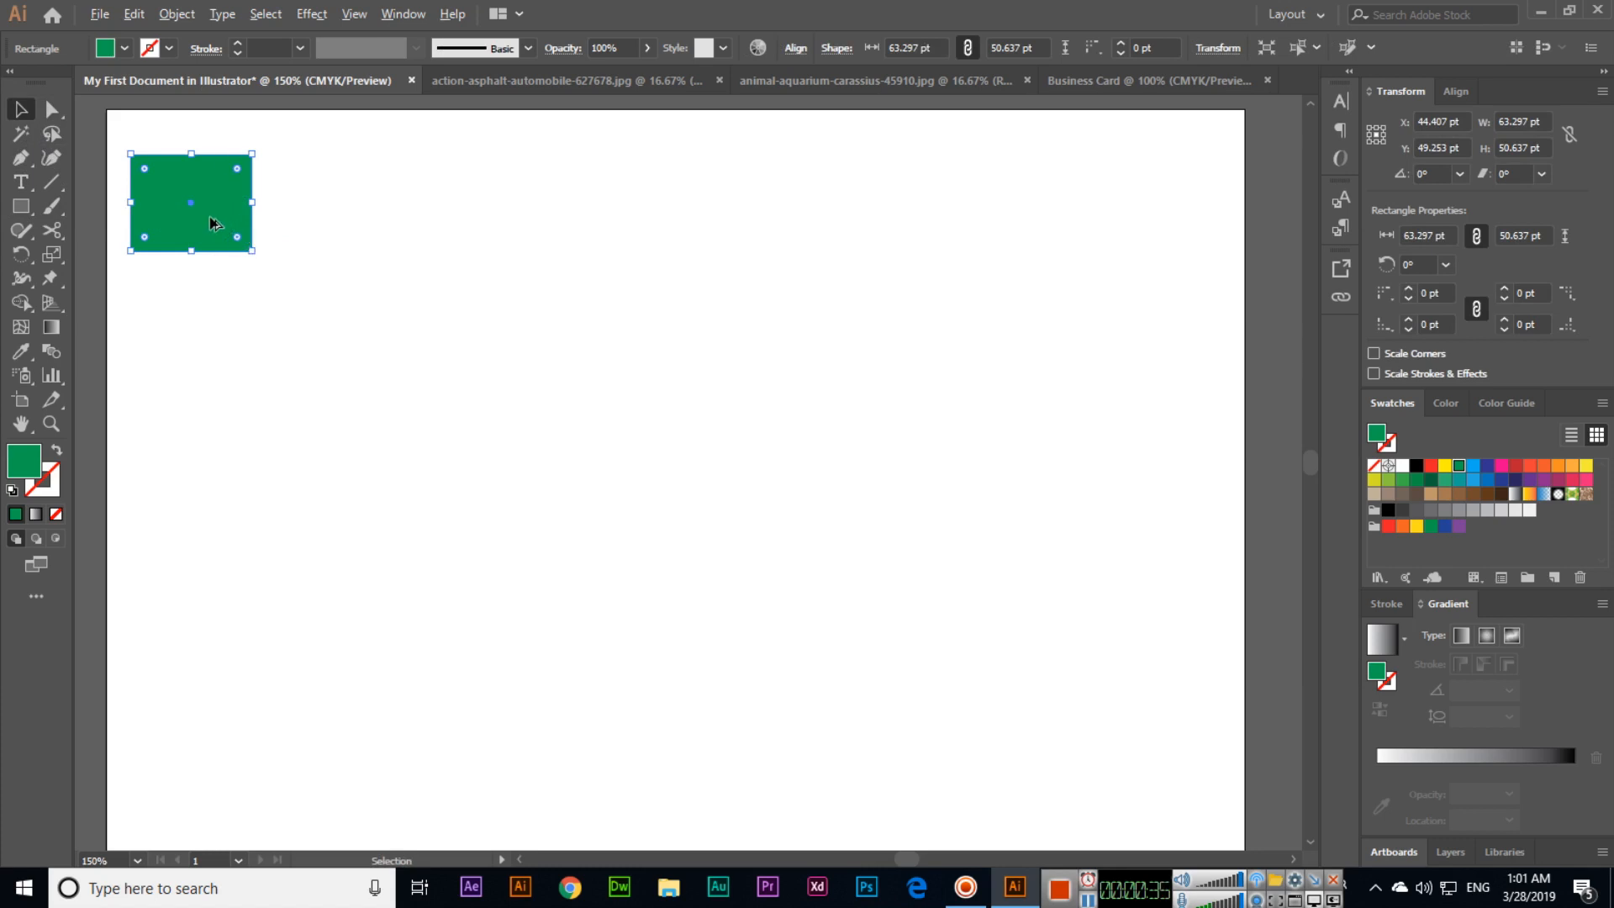
Duplicate the rectangle across a row of seven, then copy the row down into five rows.
drag(190, 202, 334, 202)
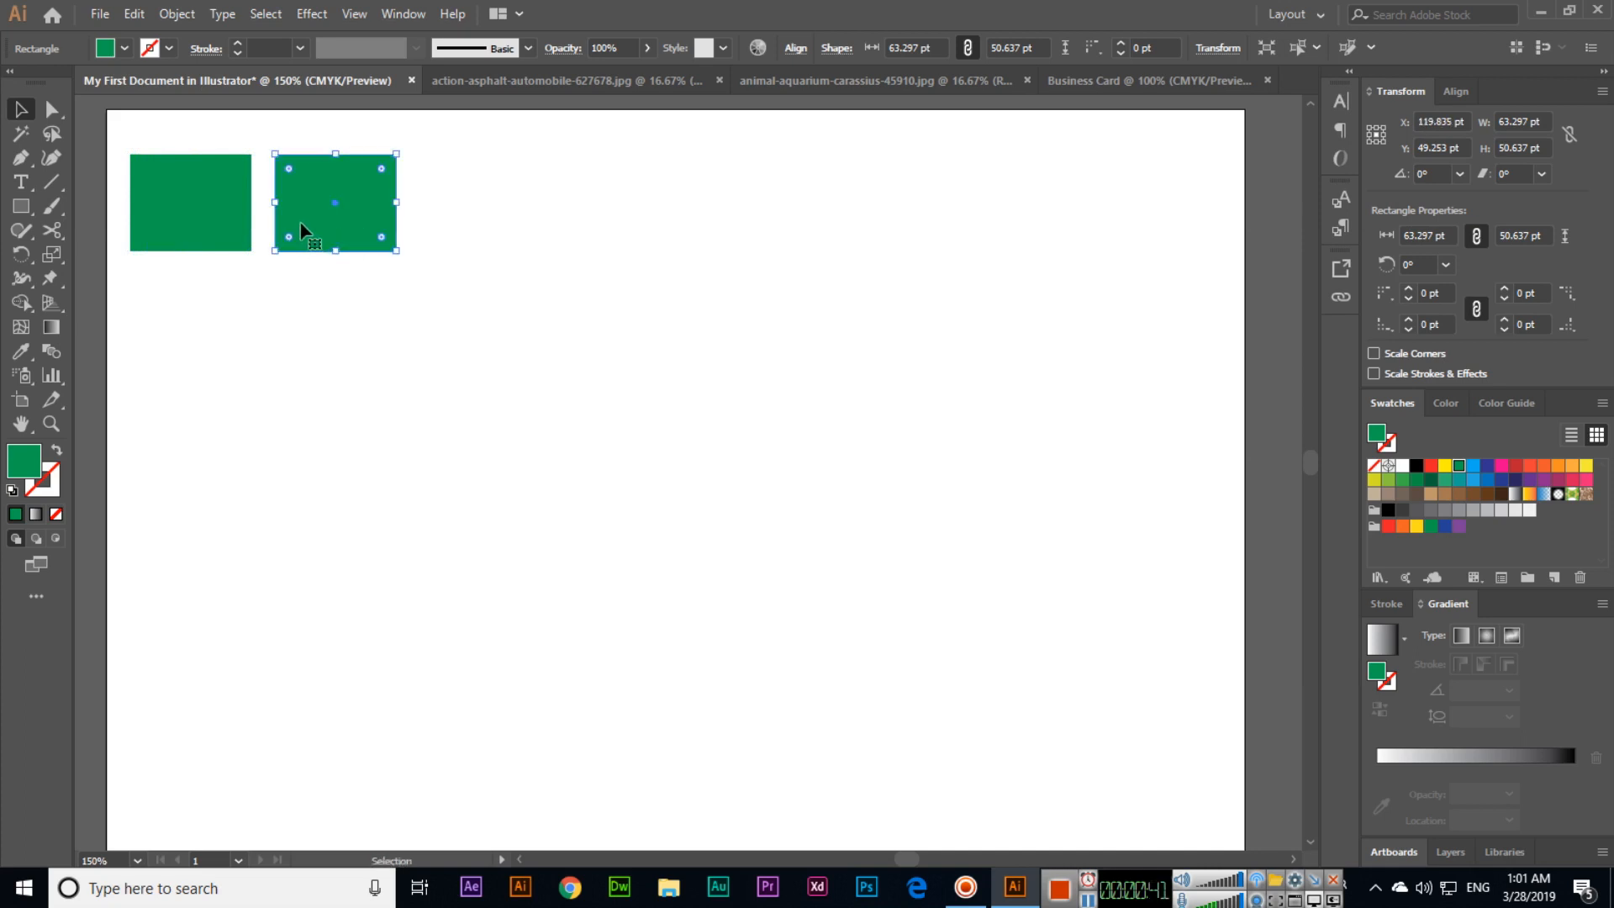
click(51, 131)
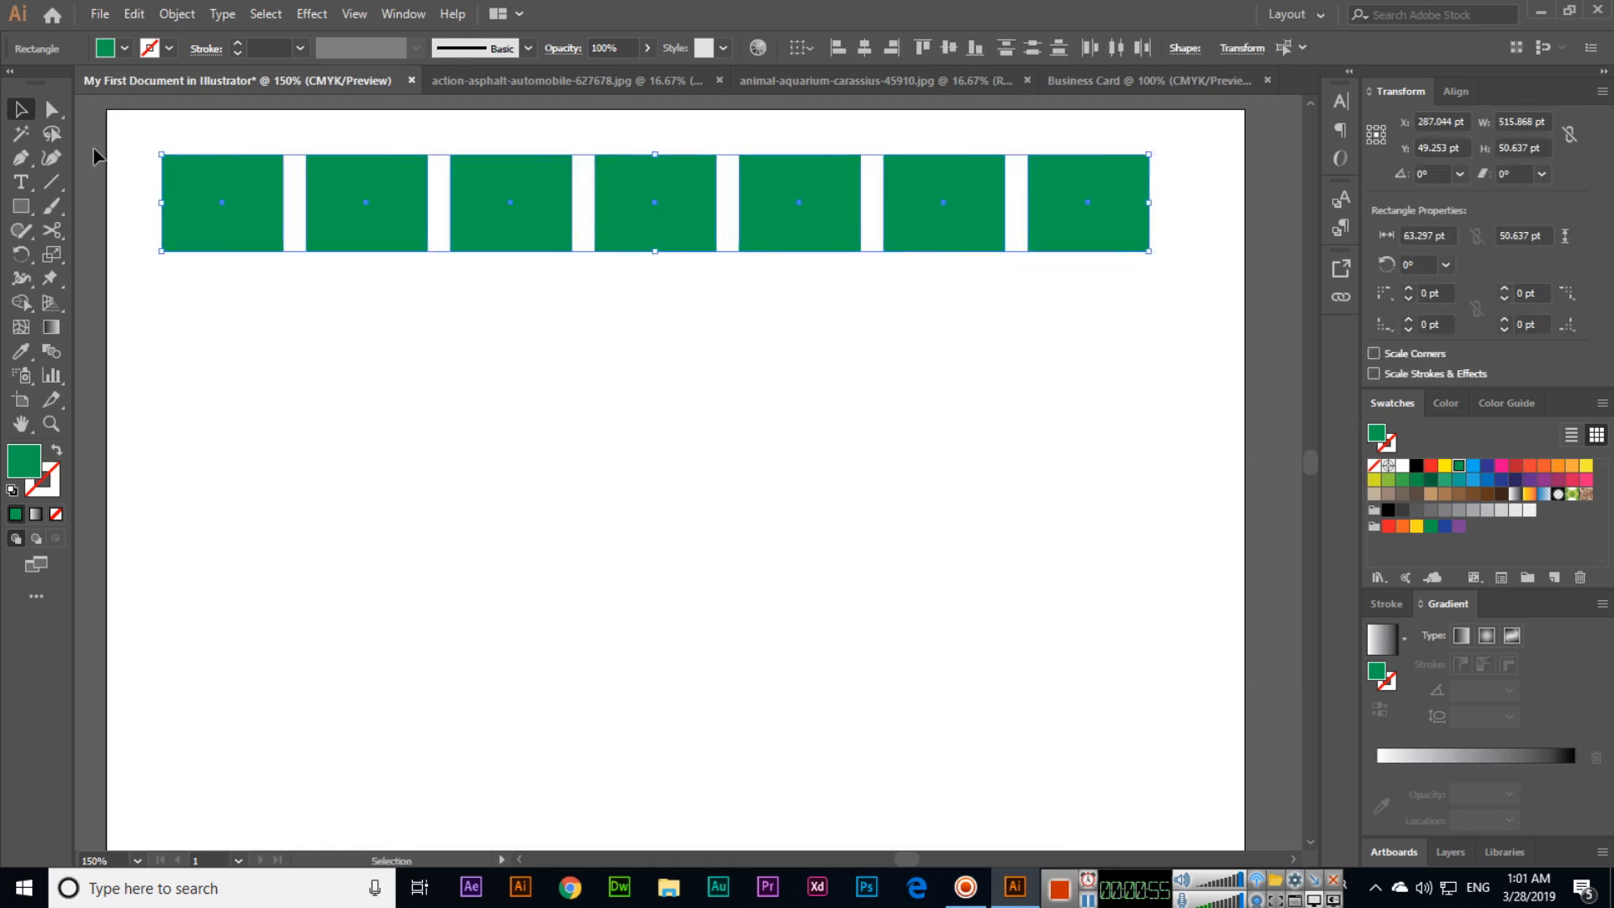
mouse_move(792, 247)
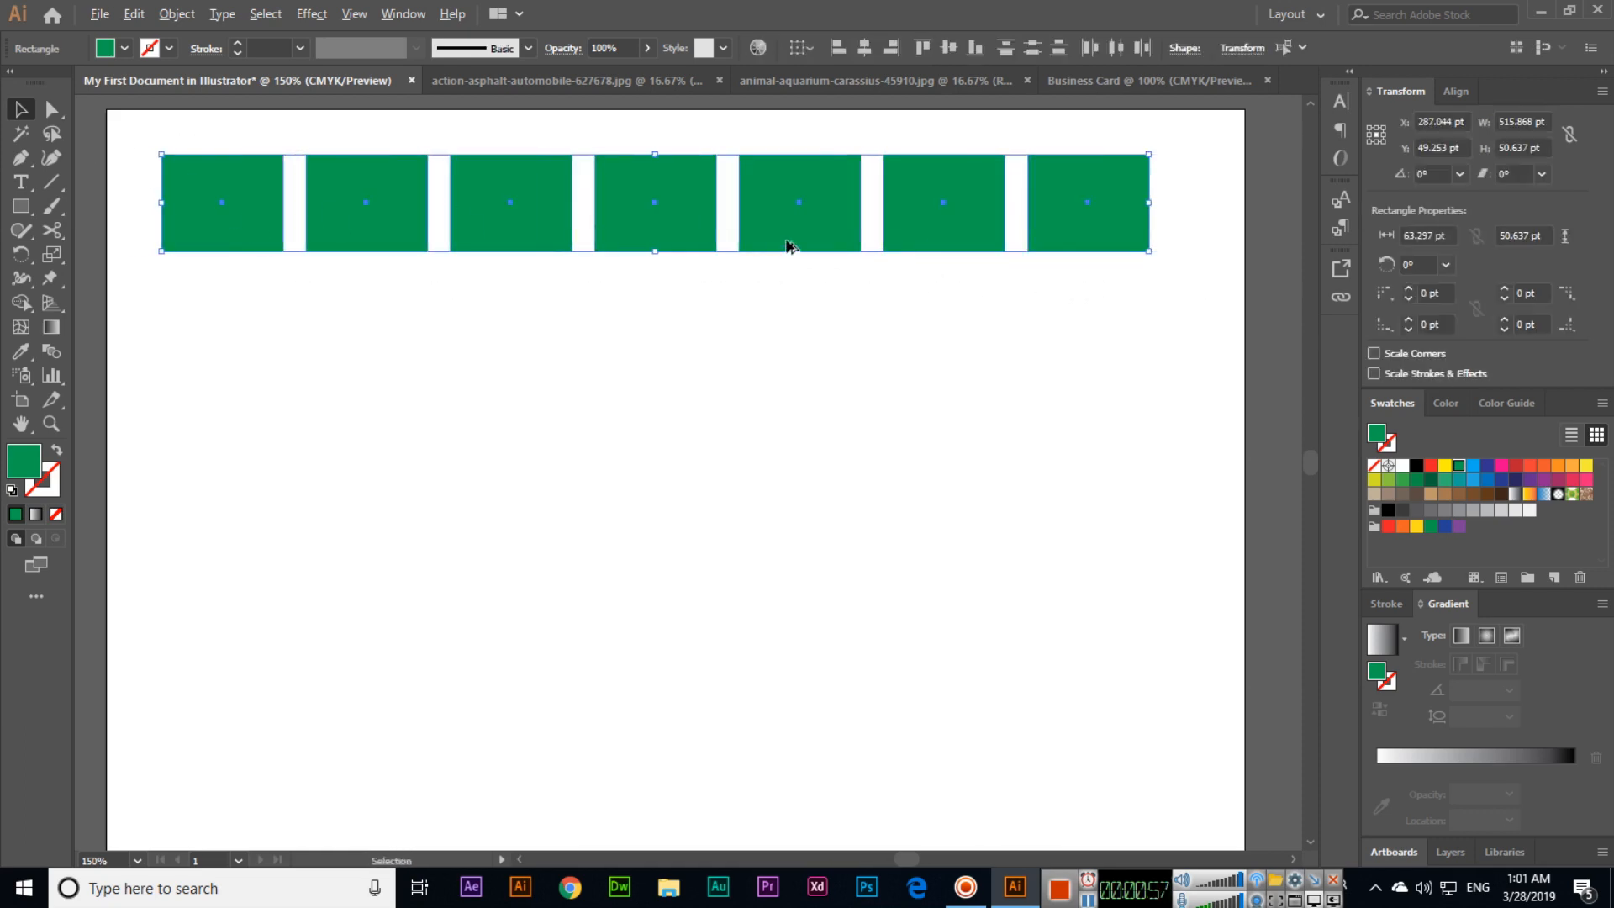
drag(654, 203, 654, 310)
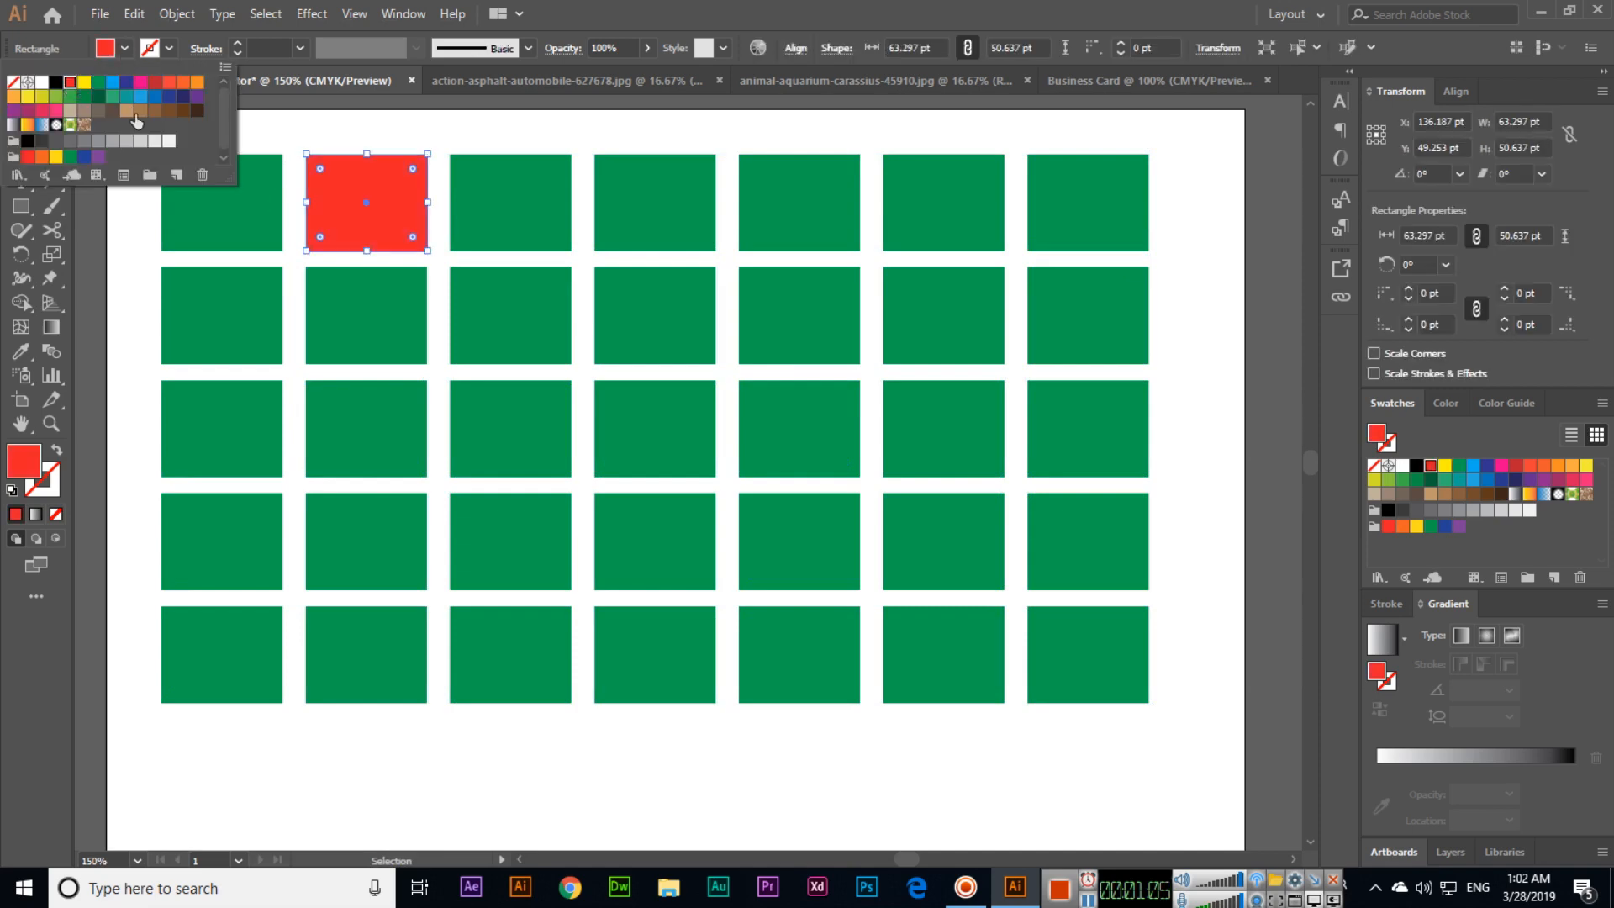
Fill scattered rectangles red and yellow from the Fill swatch, leaving the rest green.
click(654, 429)
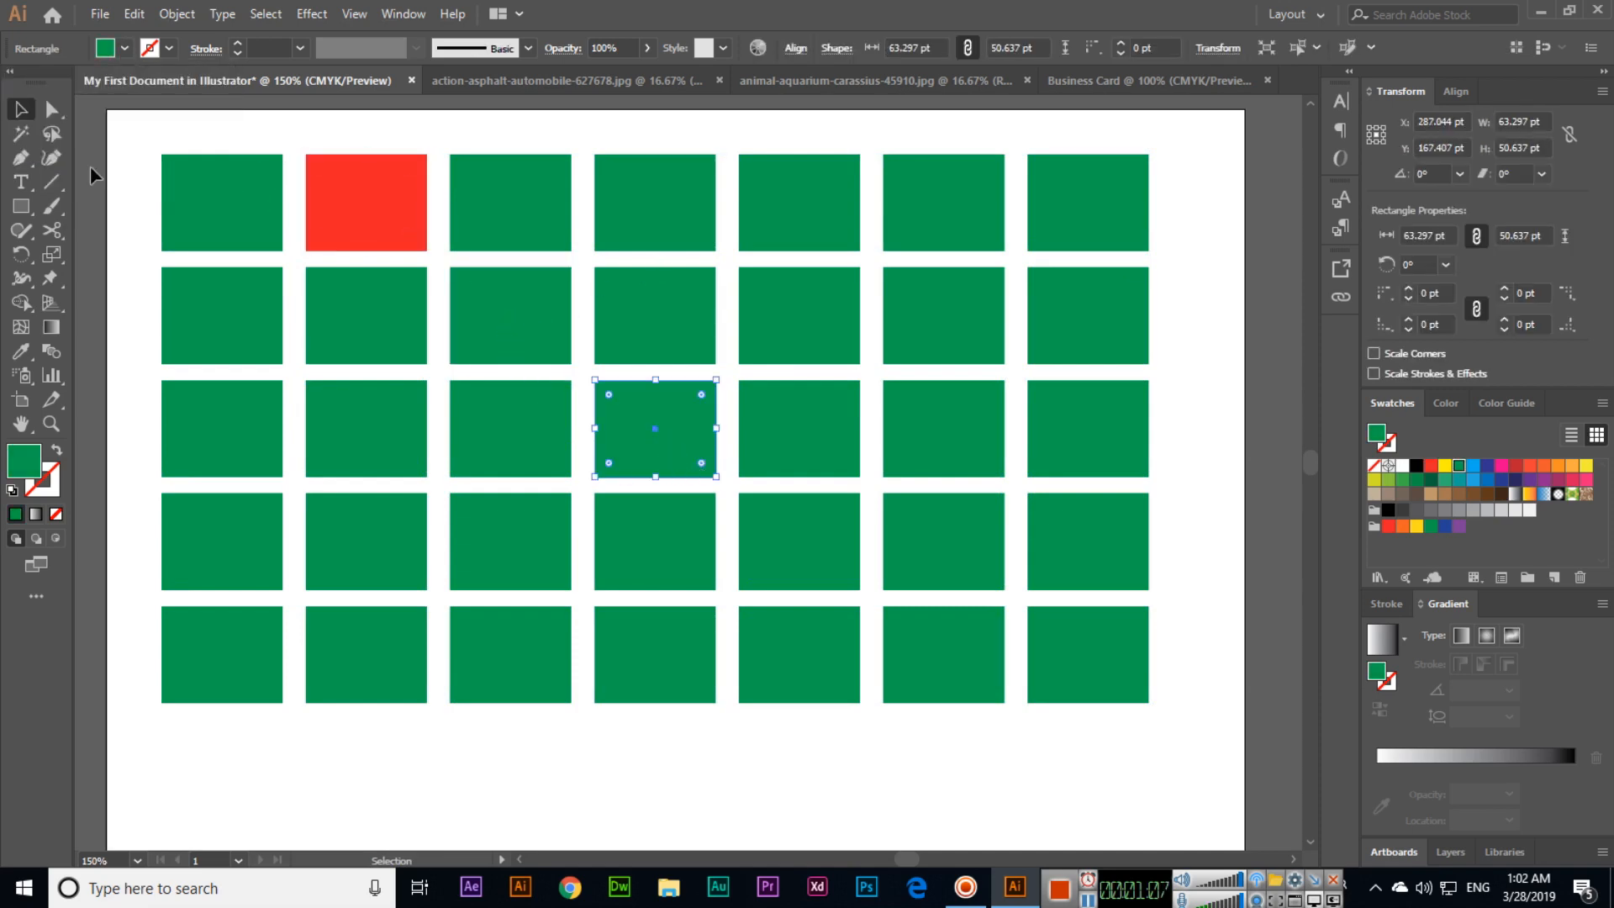
click(1459, 466)
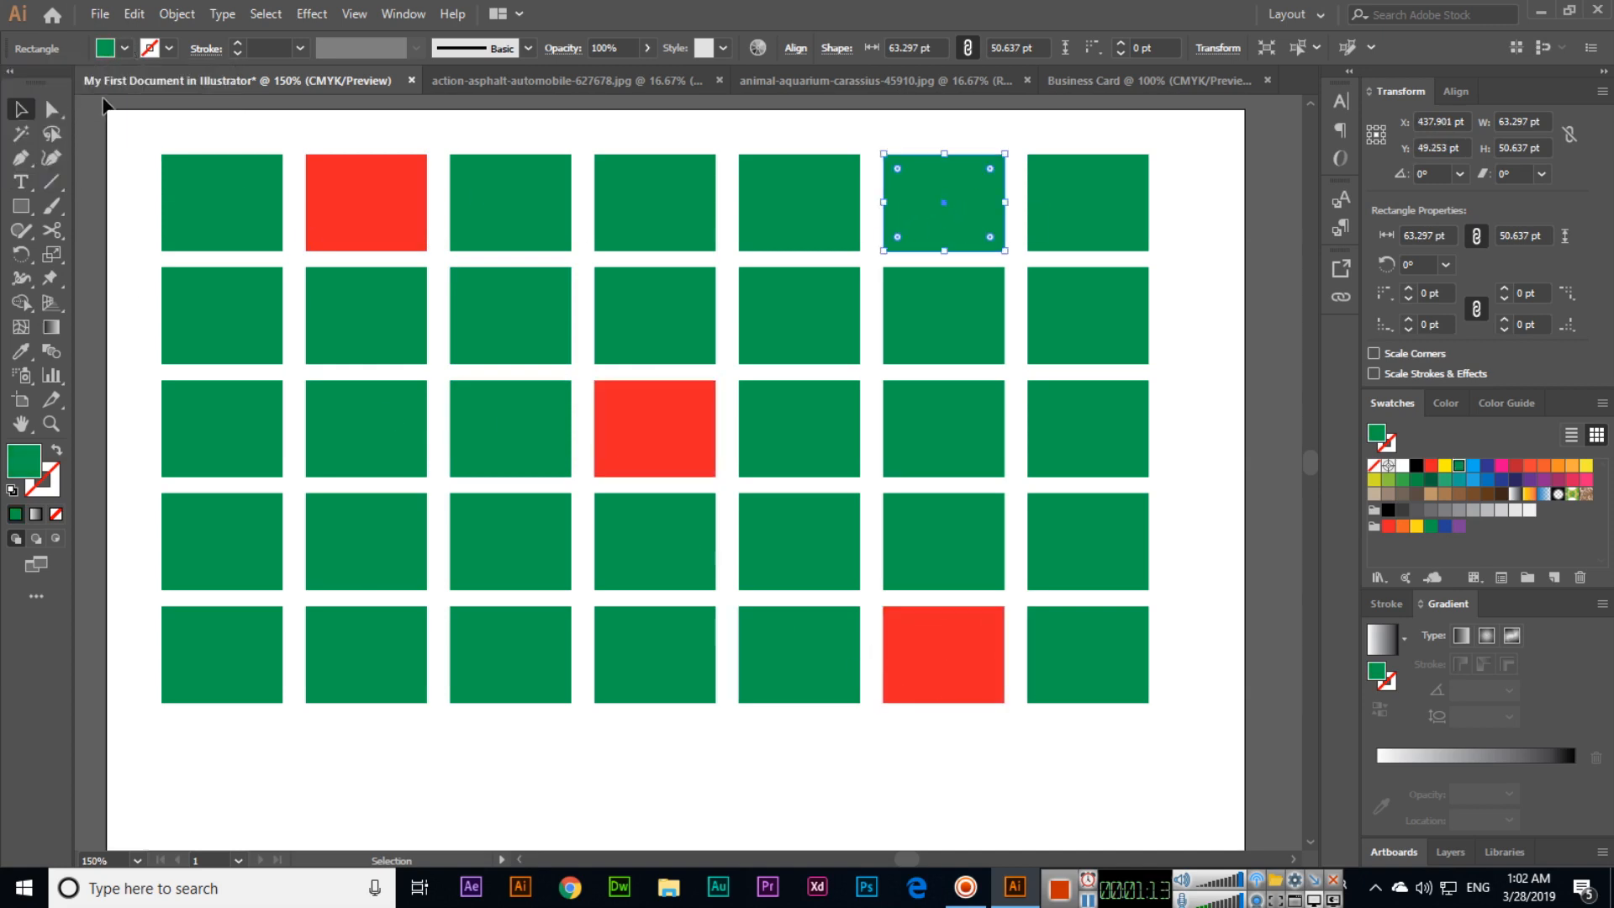
click(1444, 466)
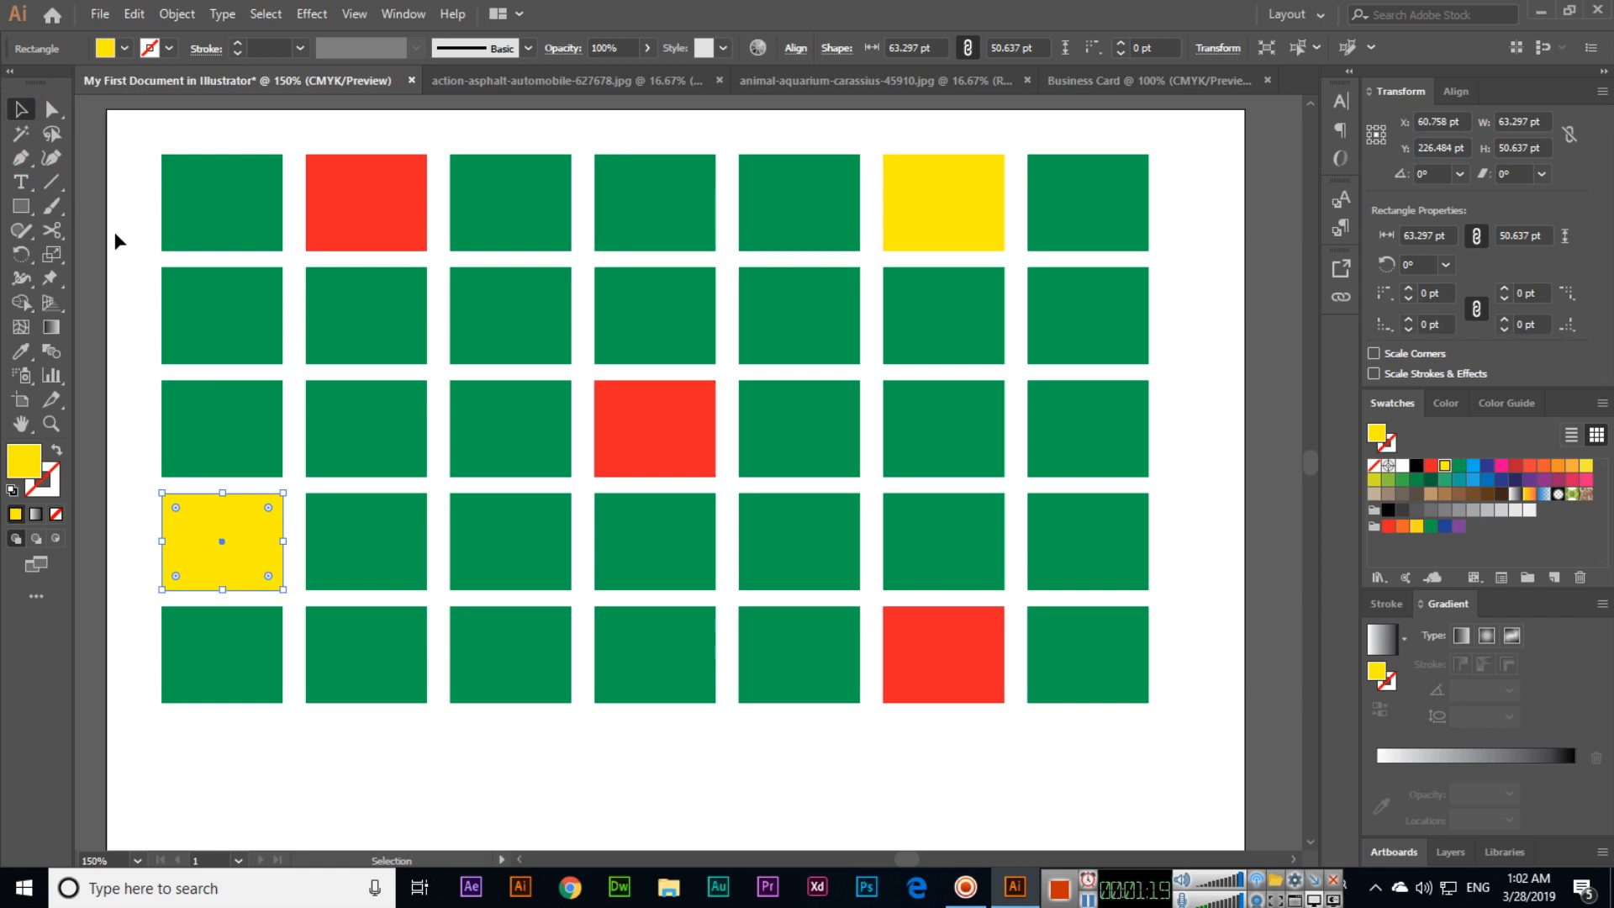
mouse_move(156, 259)
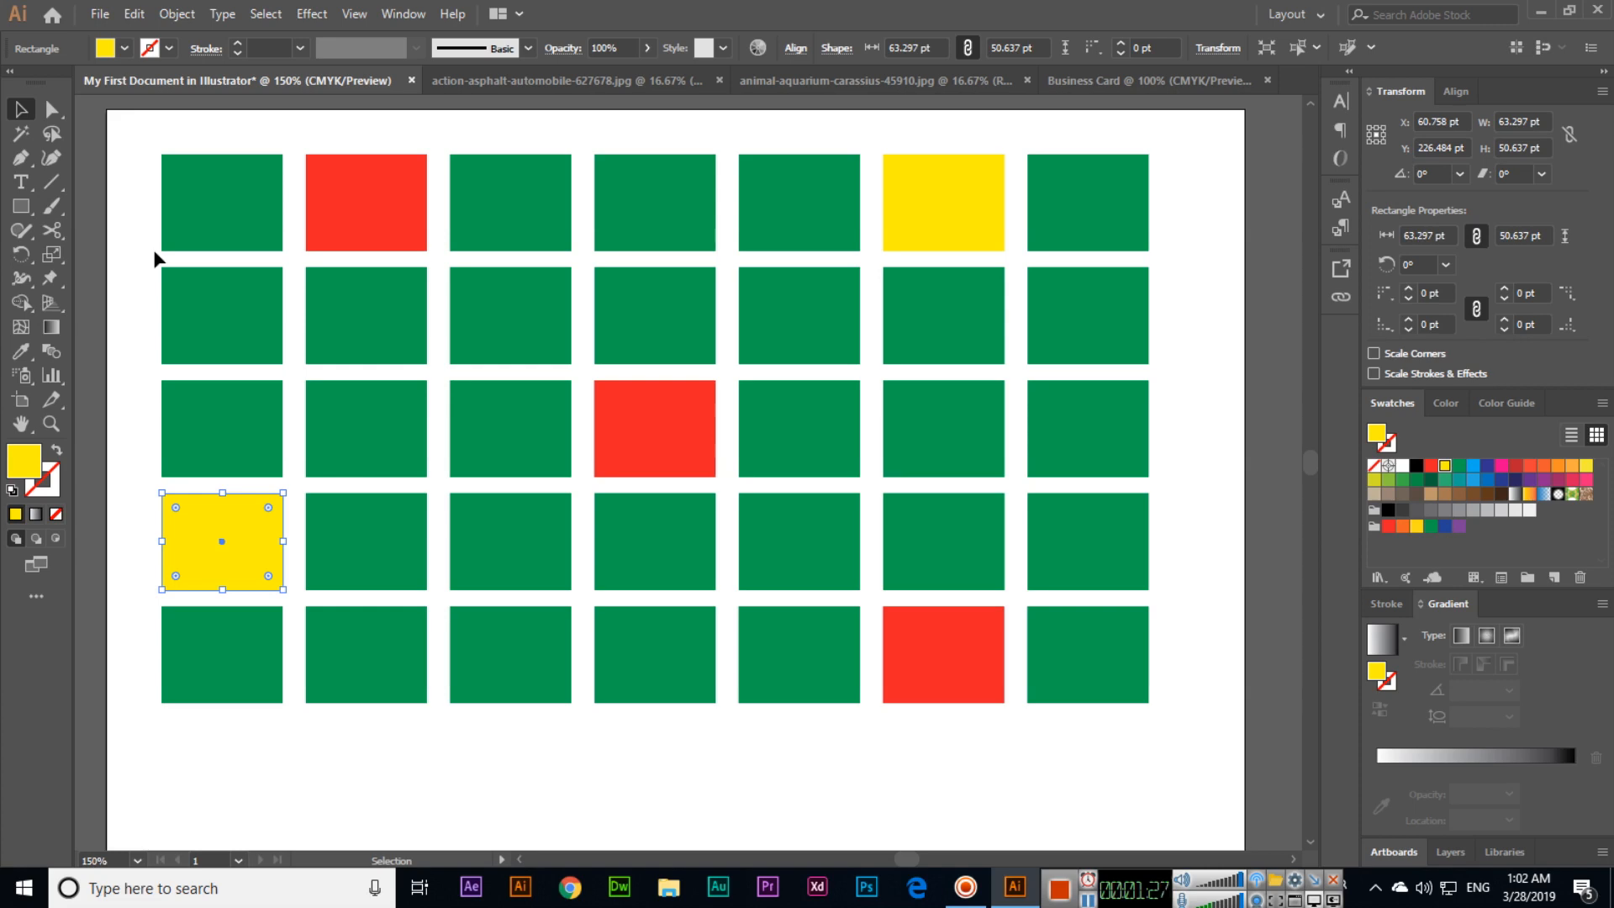
mouse_move(20, 135)
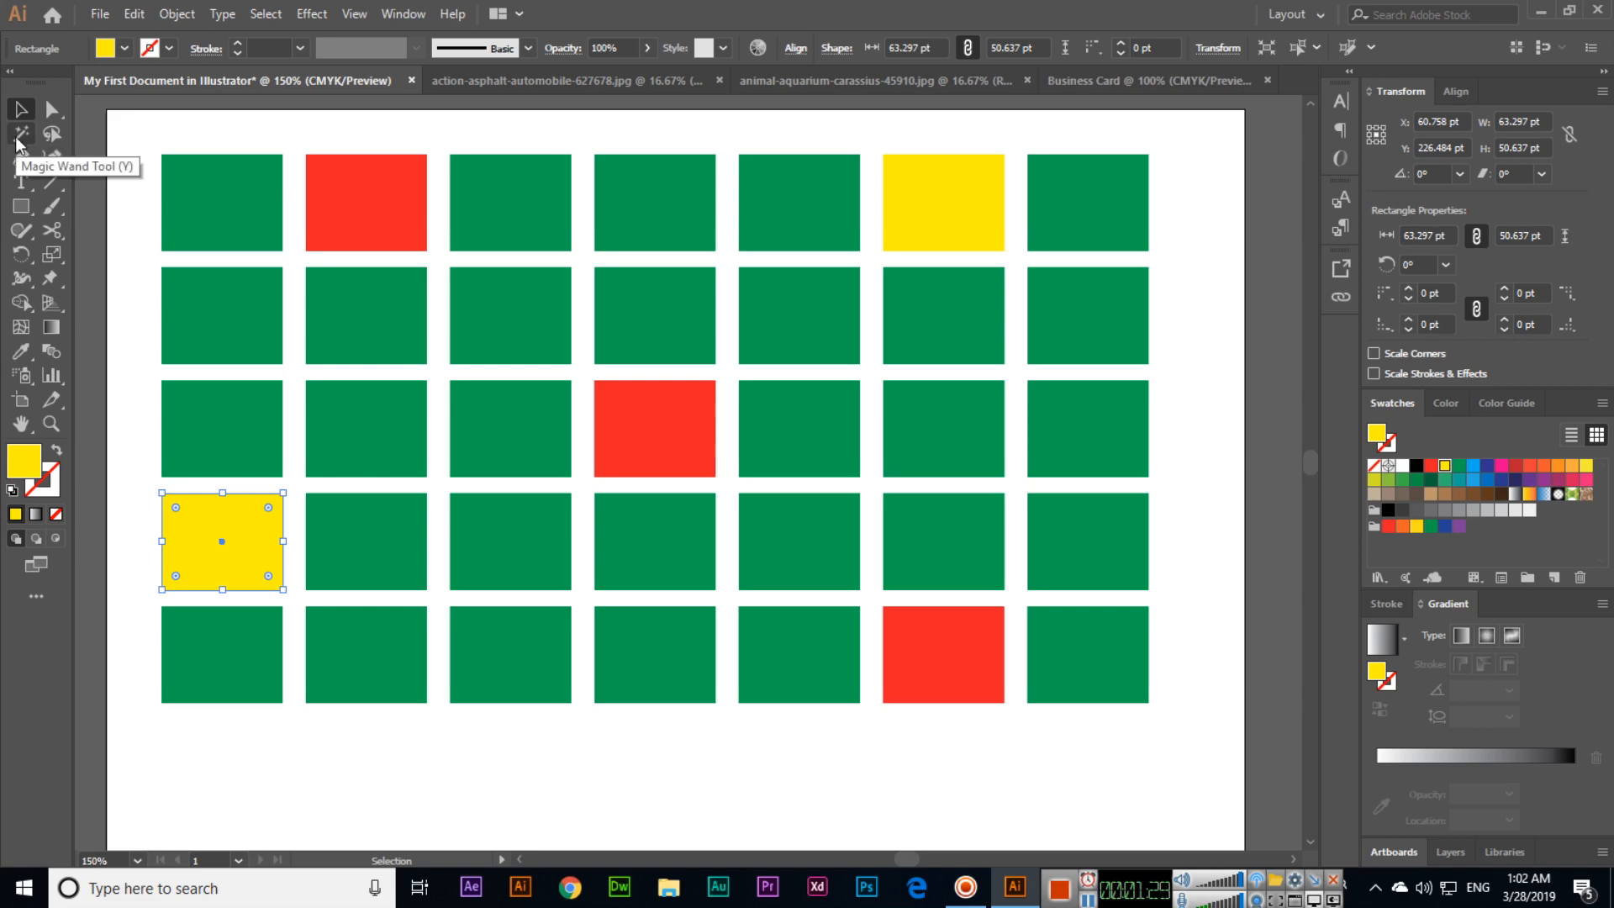
Switch to the Magic Wand tool and try a select-all deletion before reverting.
click(20, 133)
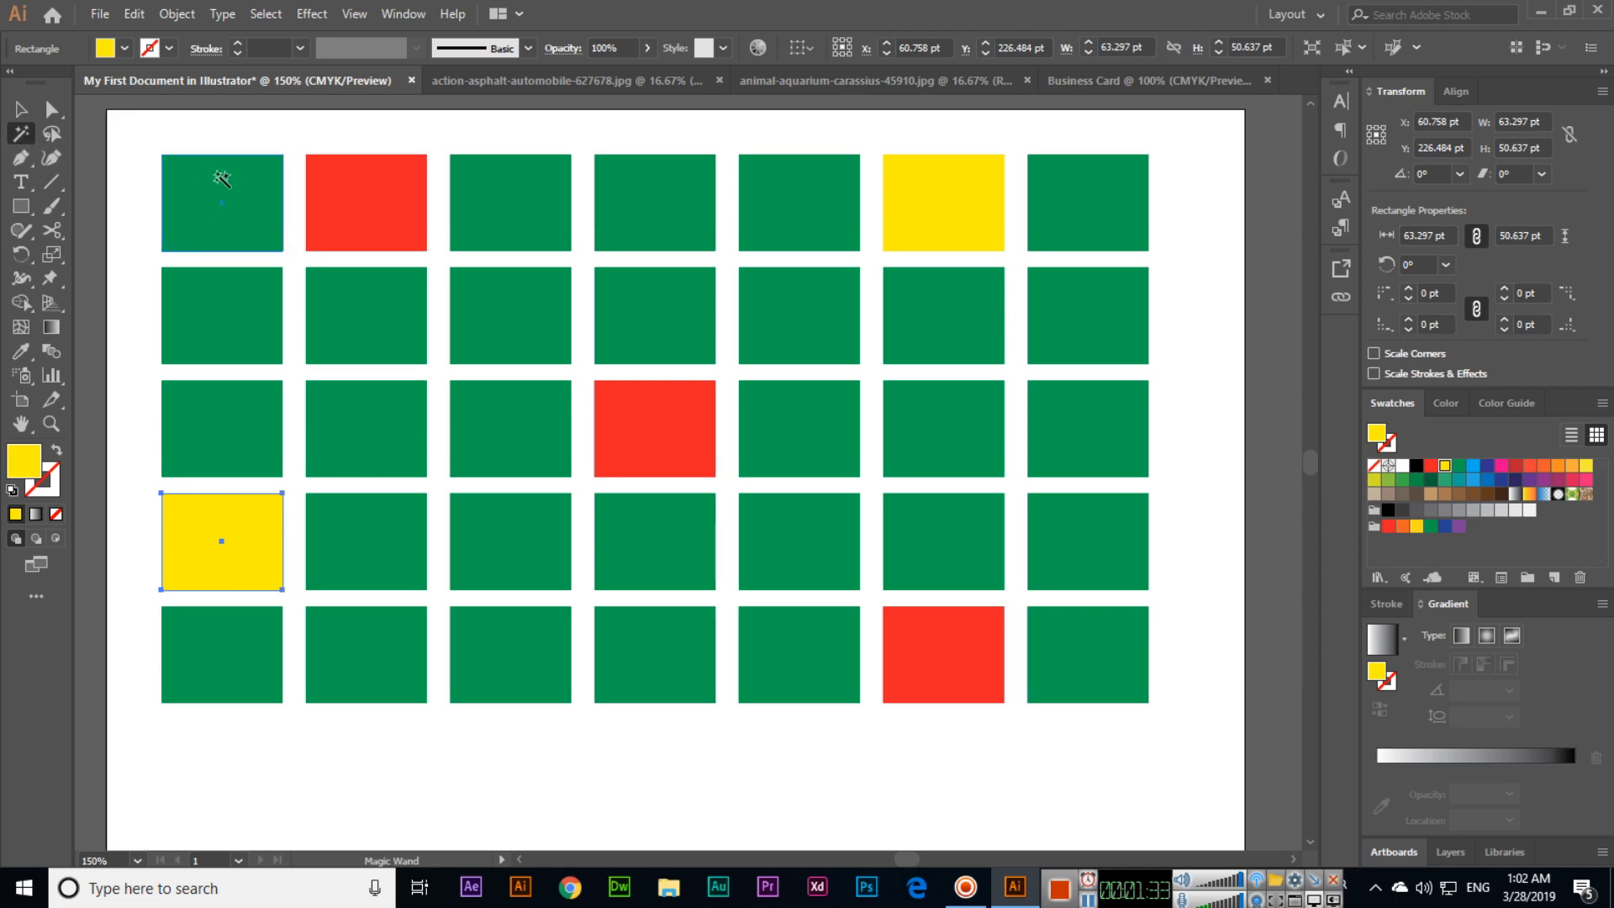
mouse_move(203, 195)
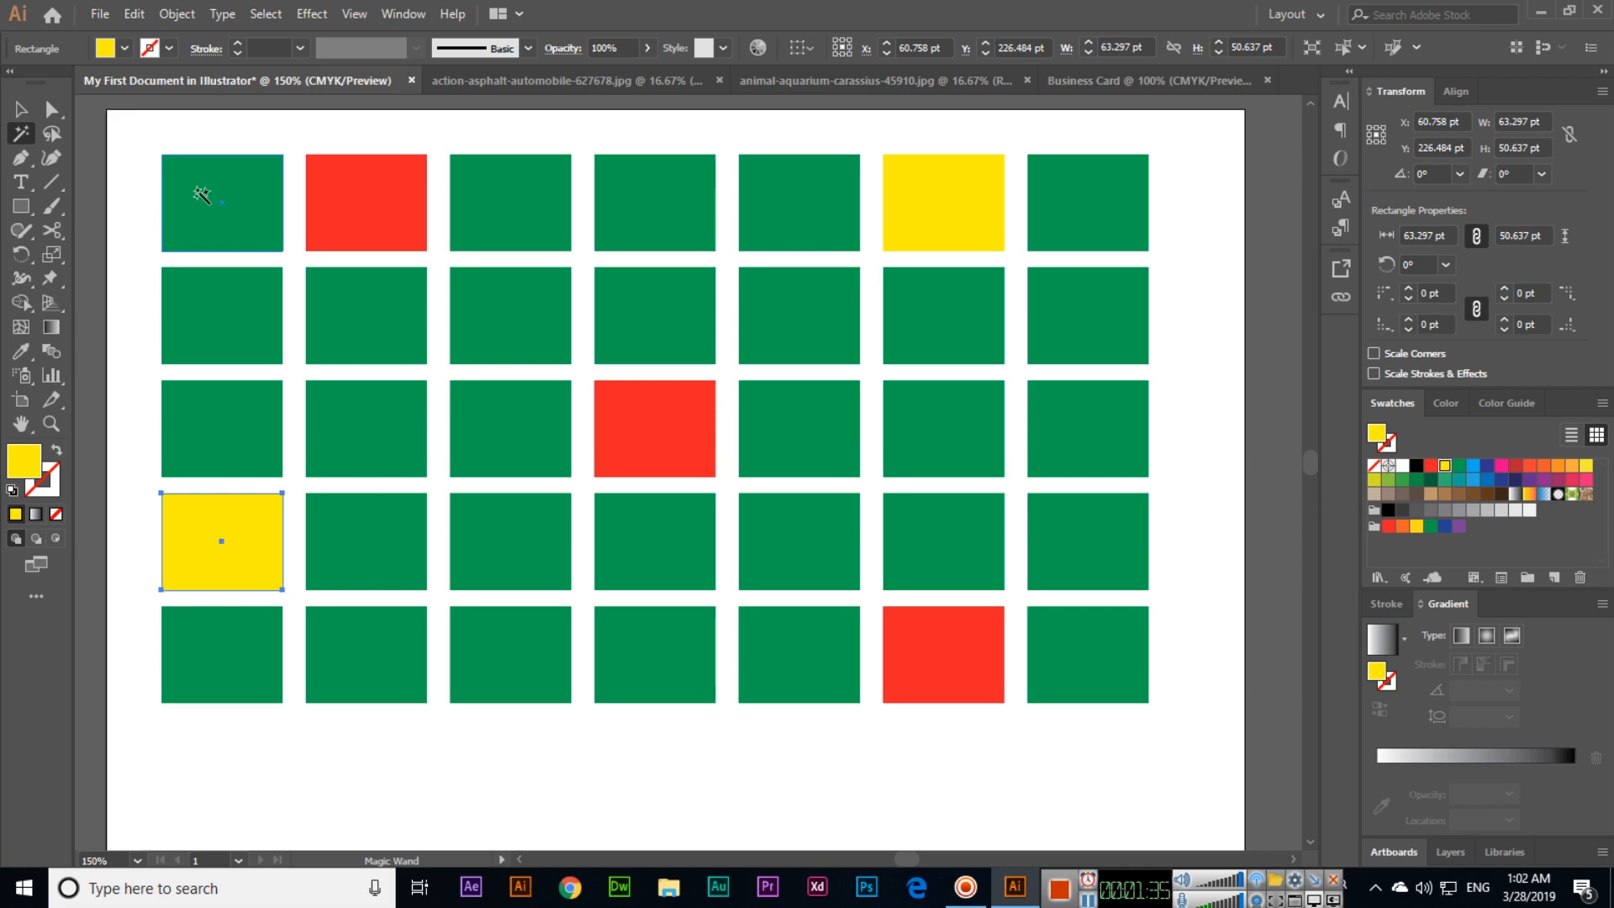
key(ctrl+a)
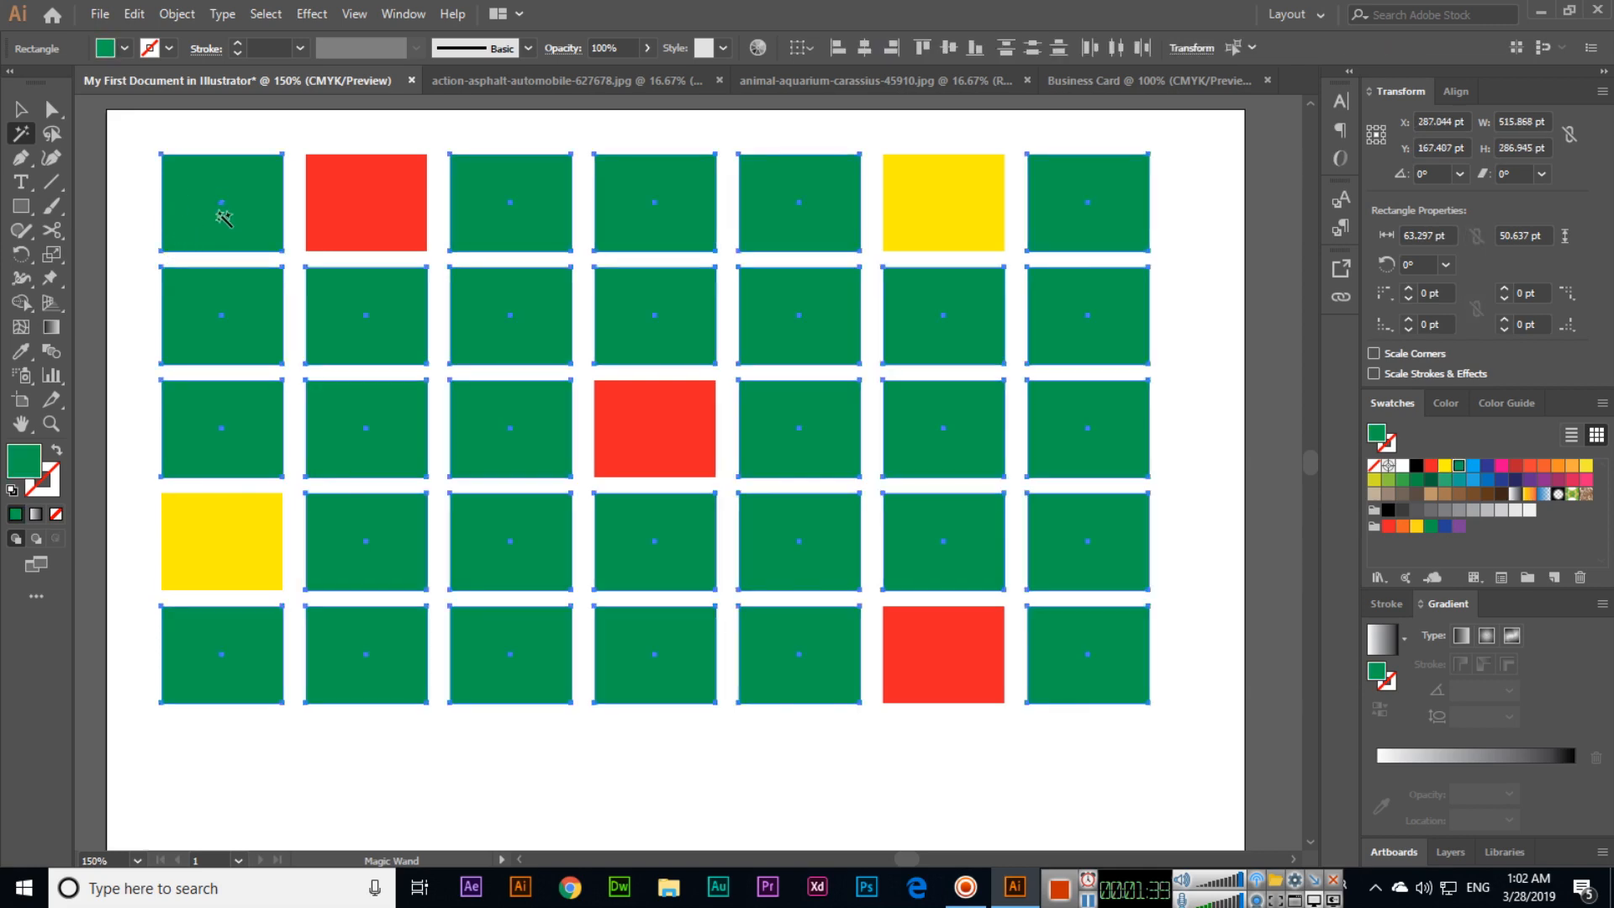
key(Delete)
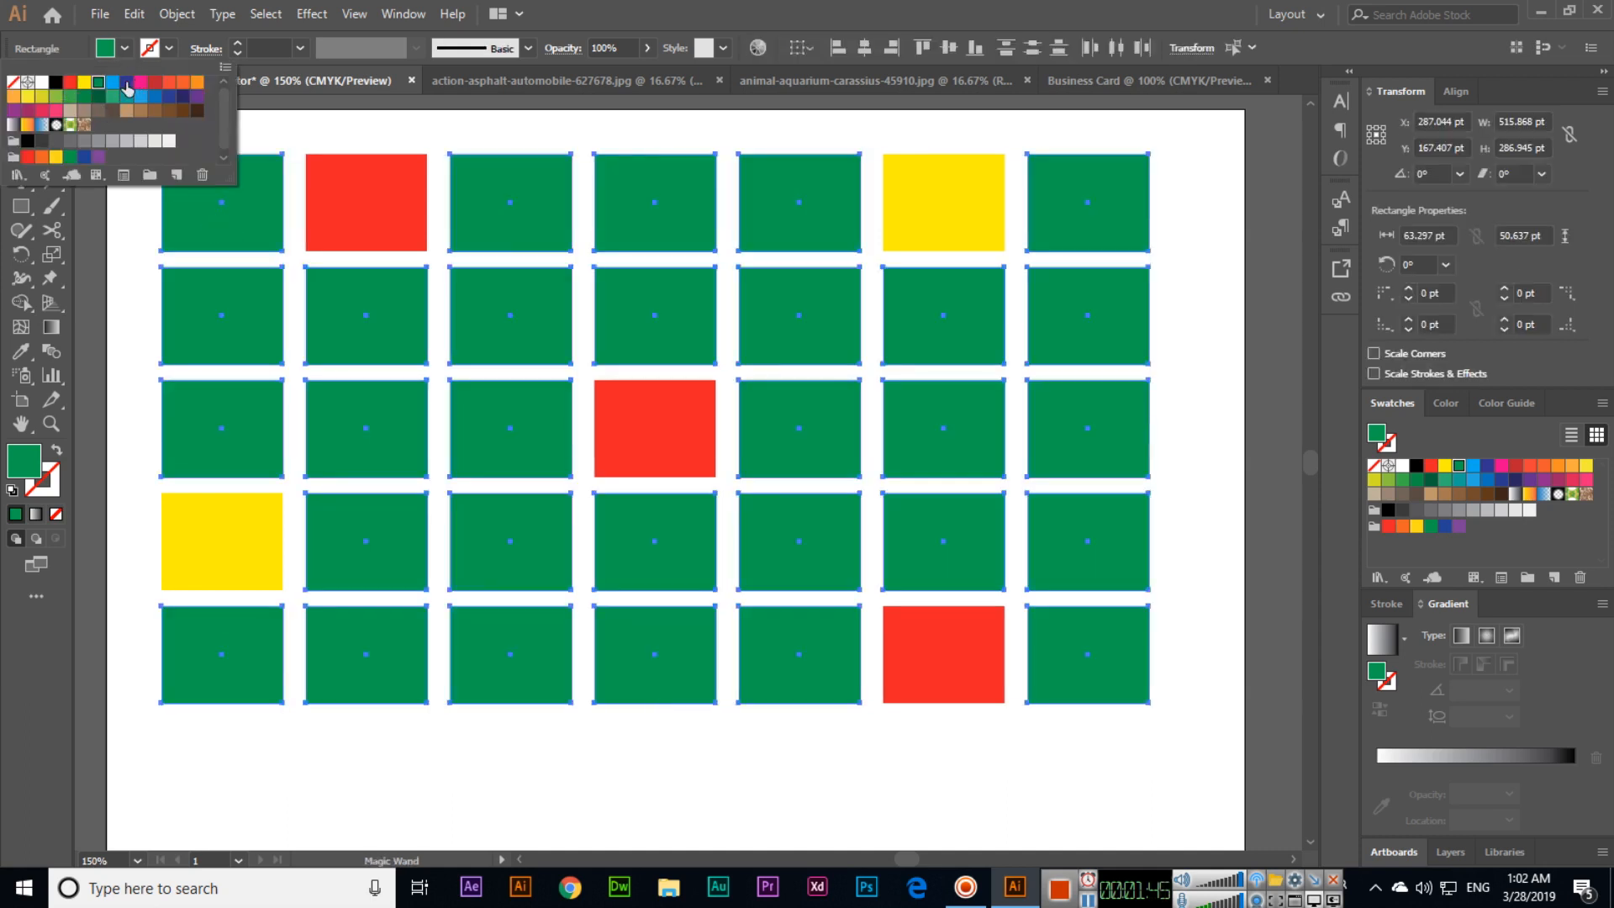
click(199, 83)
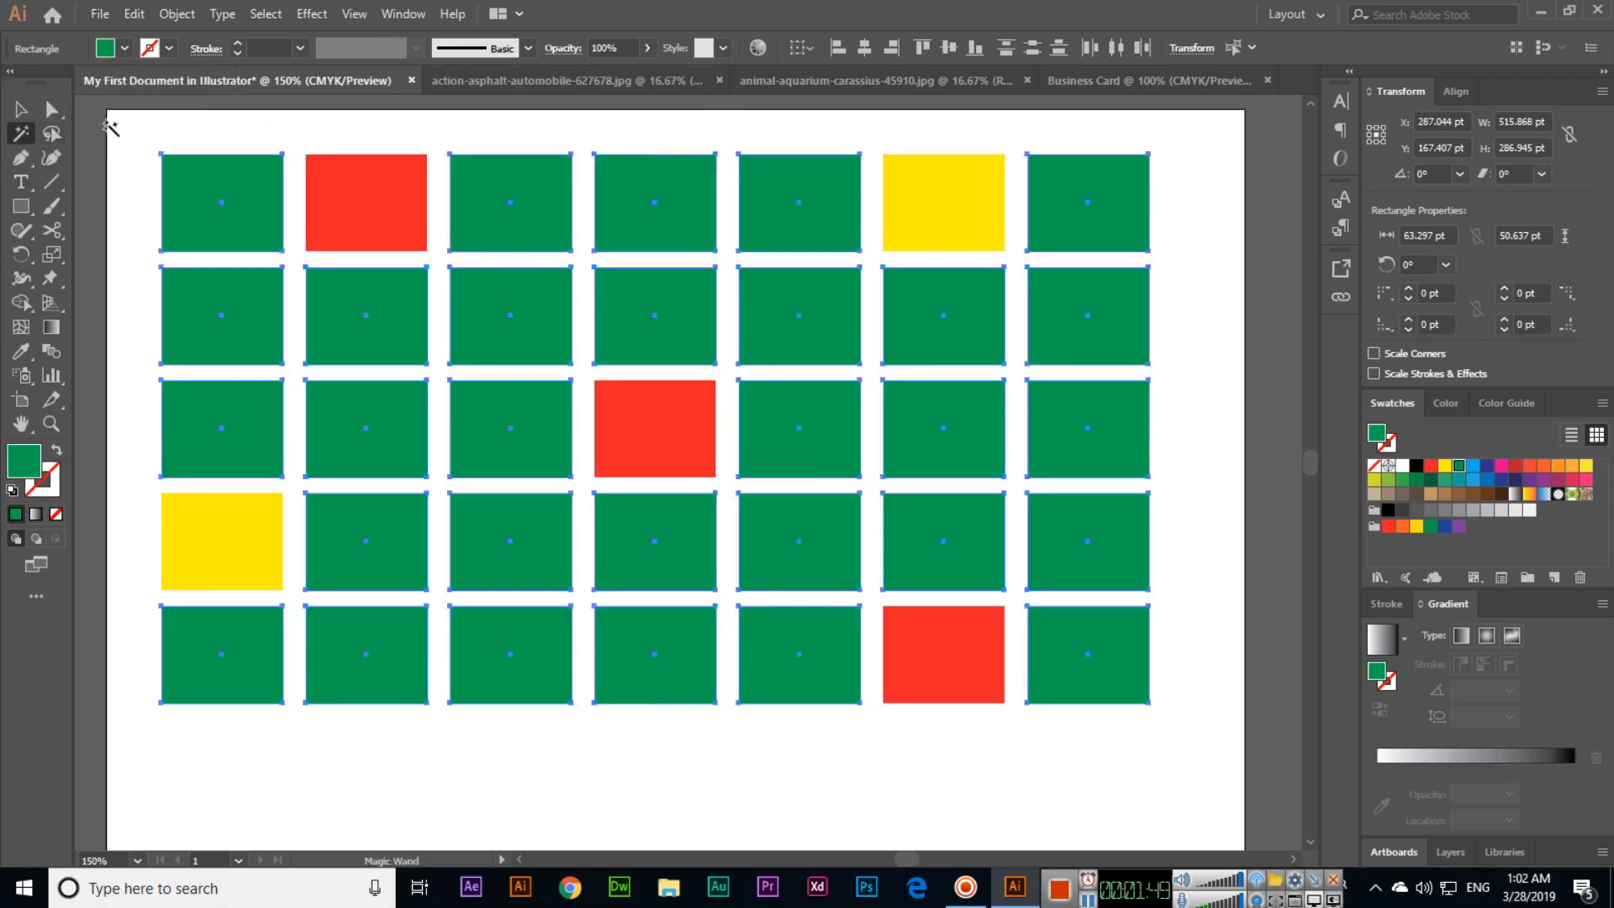
Select all red rectangles with one Magic Wand pick and delete them.
click(365, 203)
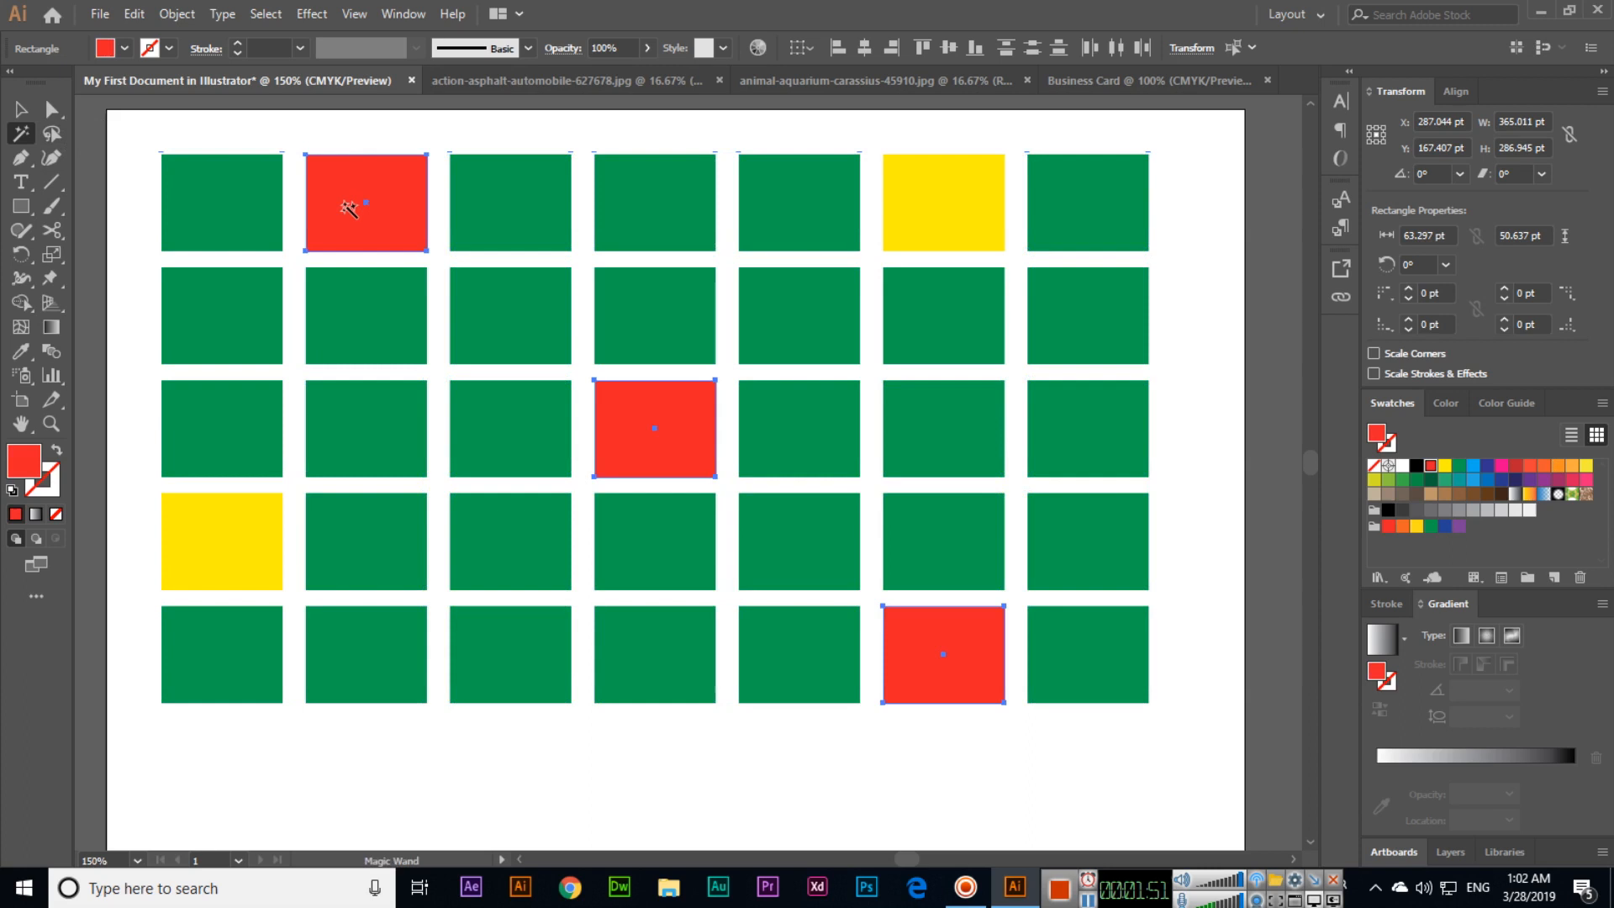
key(Delete)
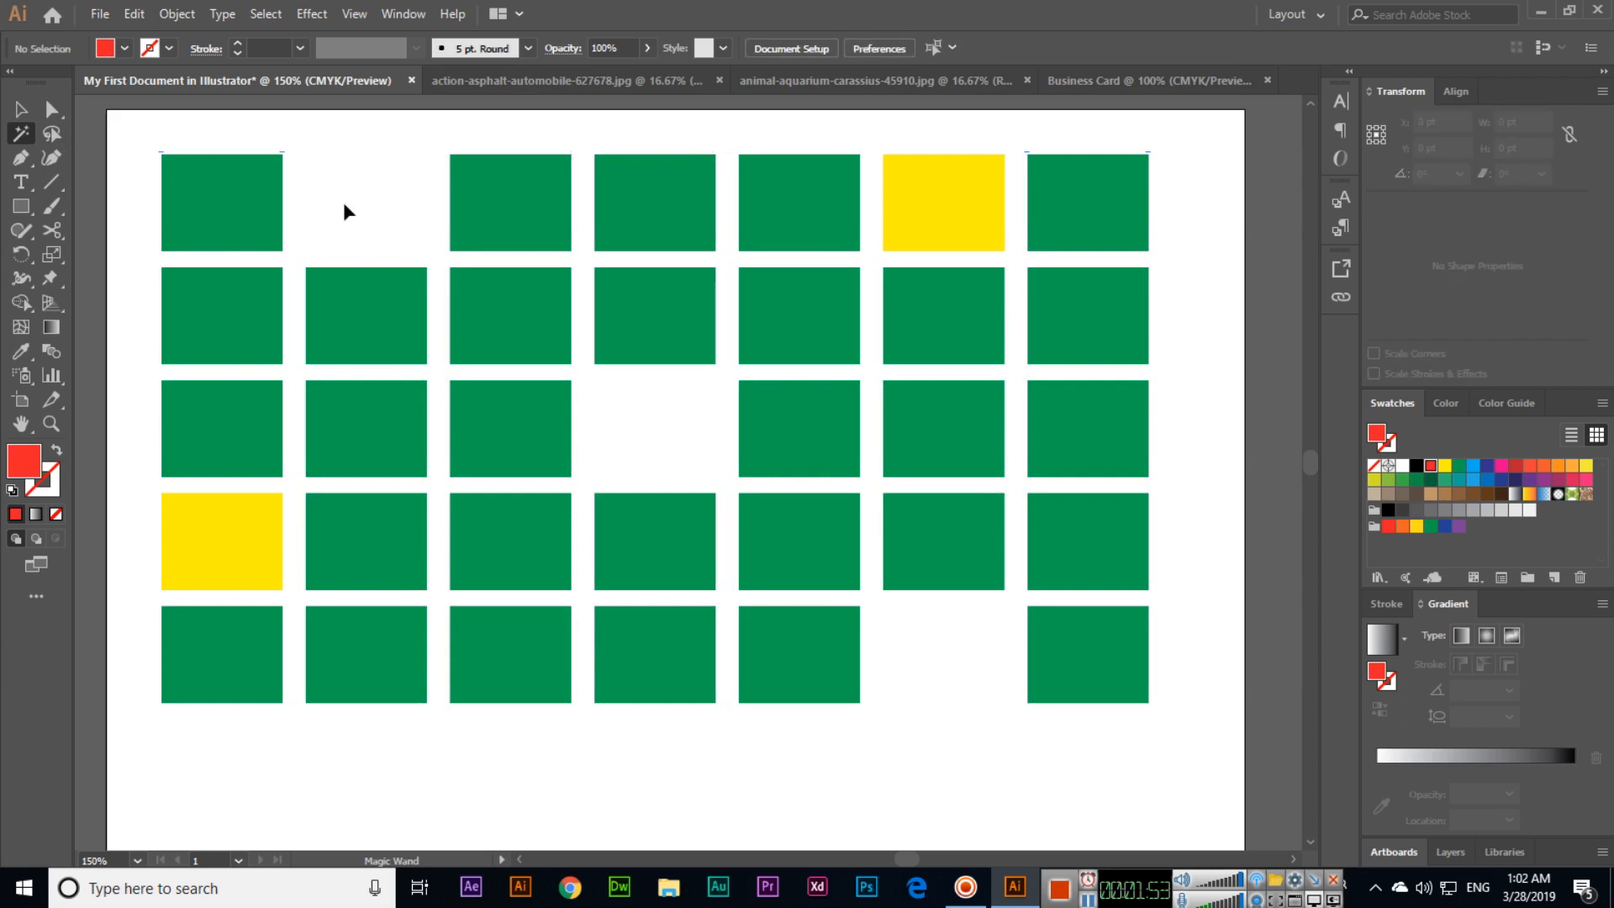